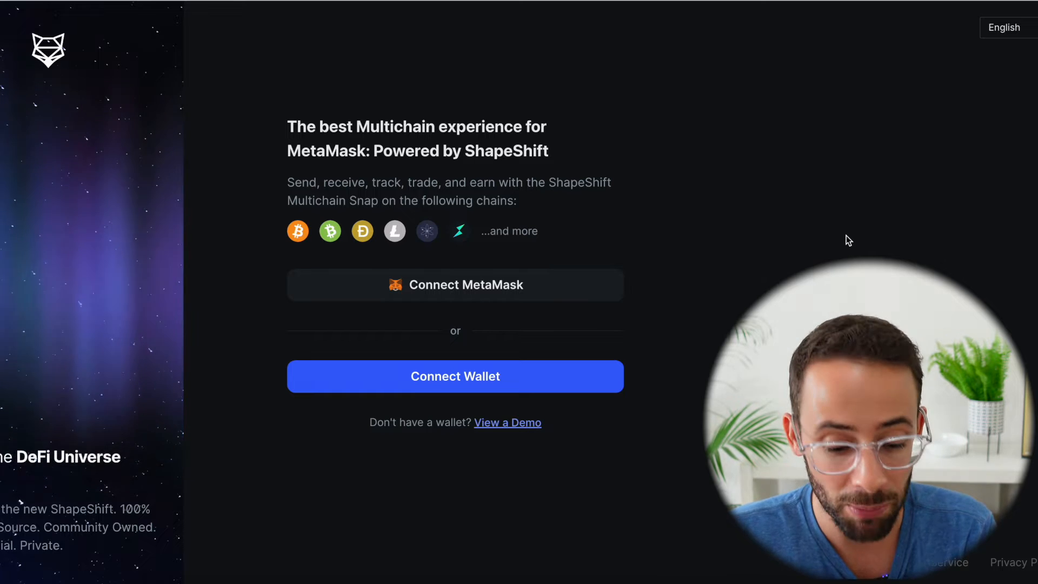
pyautogui.moveTo(298, 234)
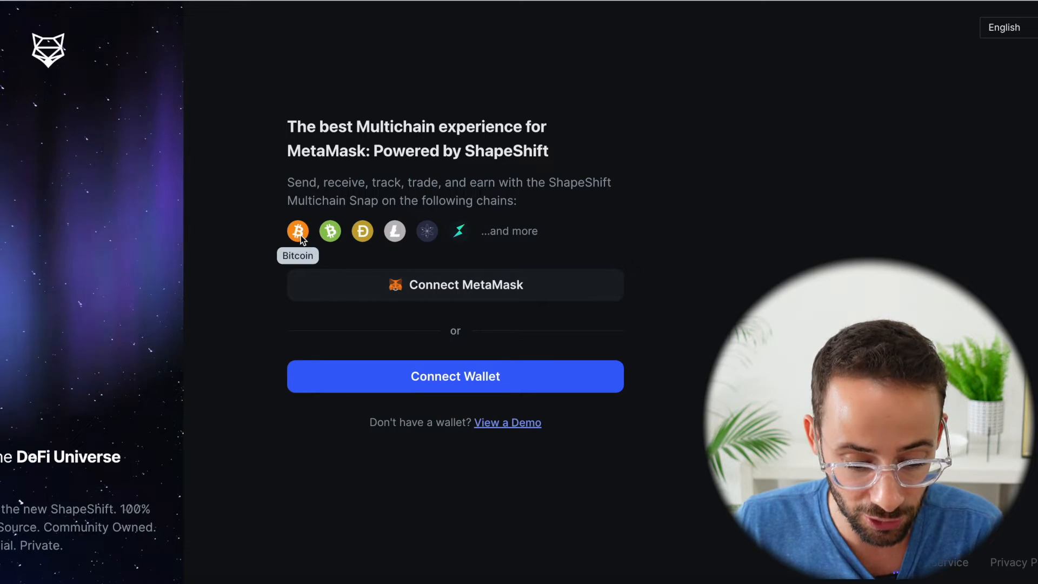
pyautogui.moveTo(427, 233)
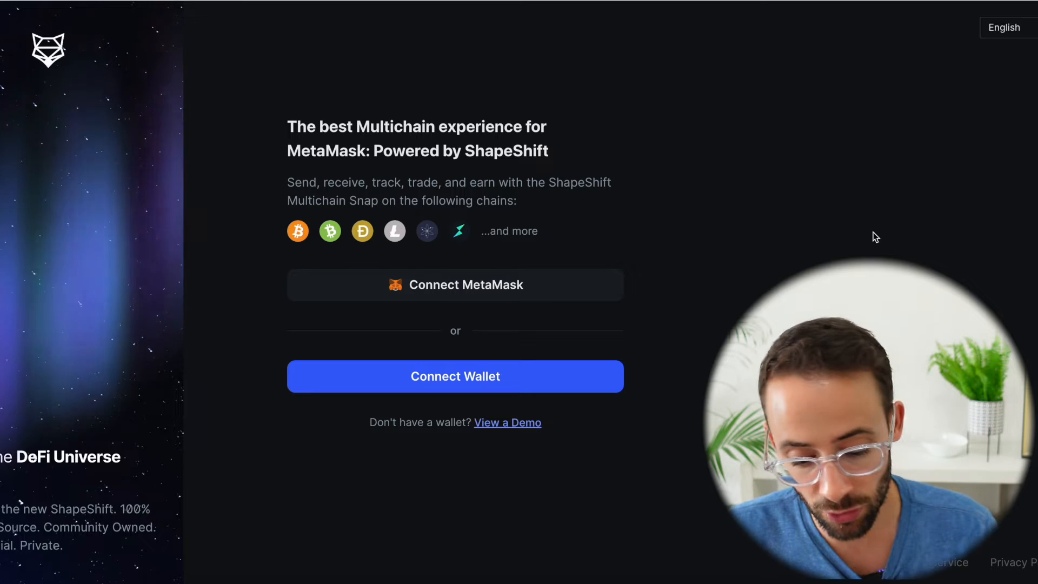
pyautogui.moveTo(540, 289)
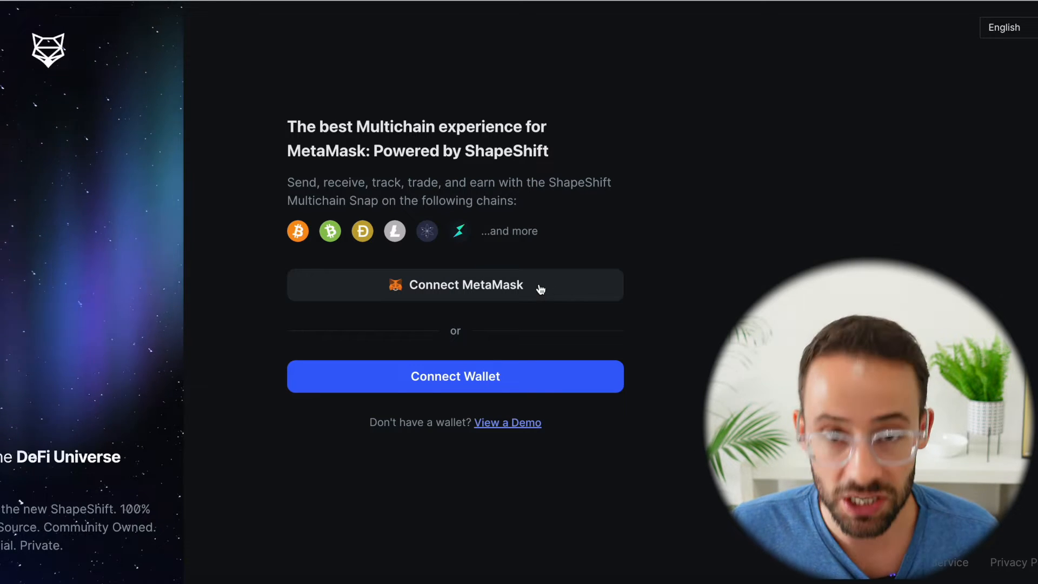
pyautogui.moveTo(544, 290)
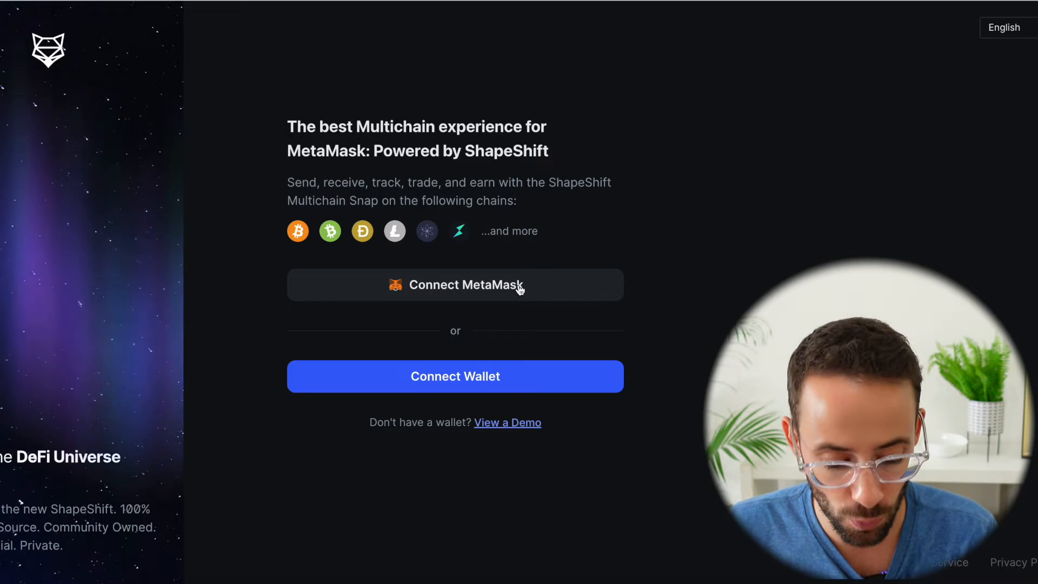
# - Pair MetaMask and add the Multichain Snap so the dashboard shows $132.51 net worth
pyautogui.click(455, 285)
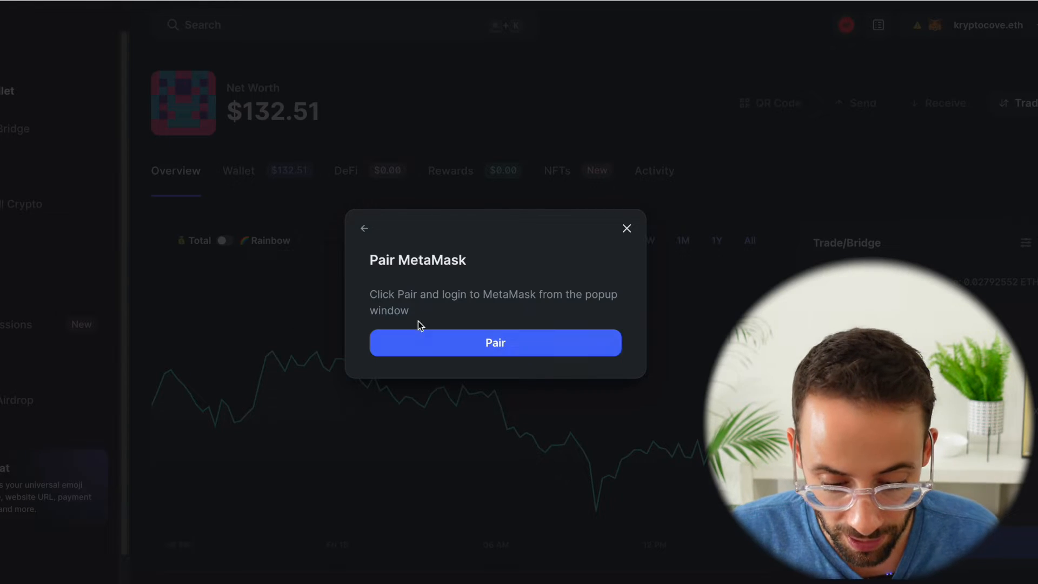
pyautogui.click(495, 343)
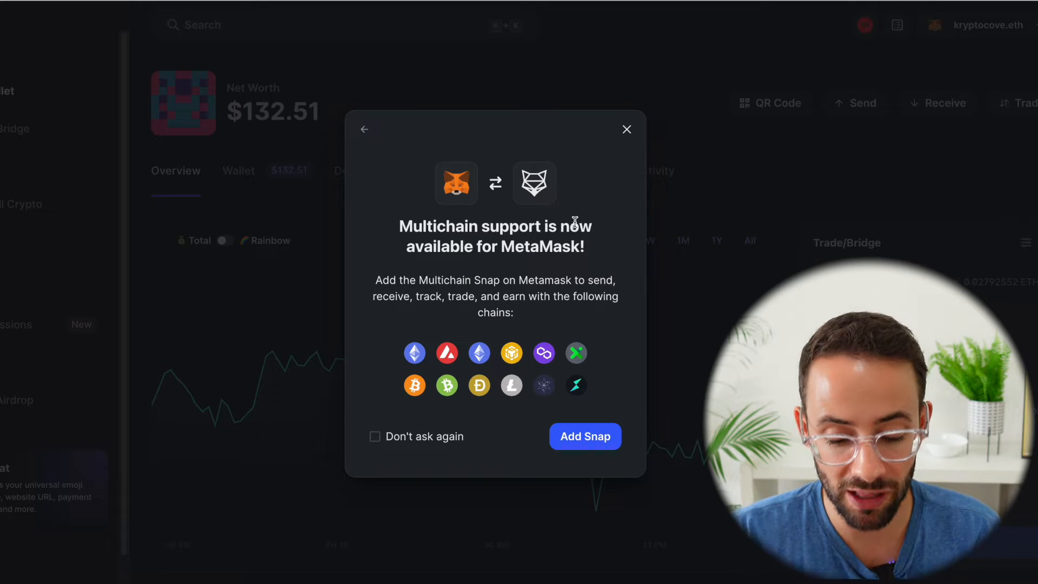
pyautogui.moveTo(564, 266)
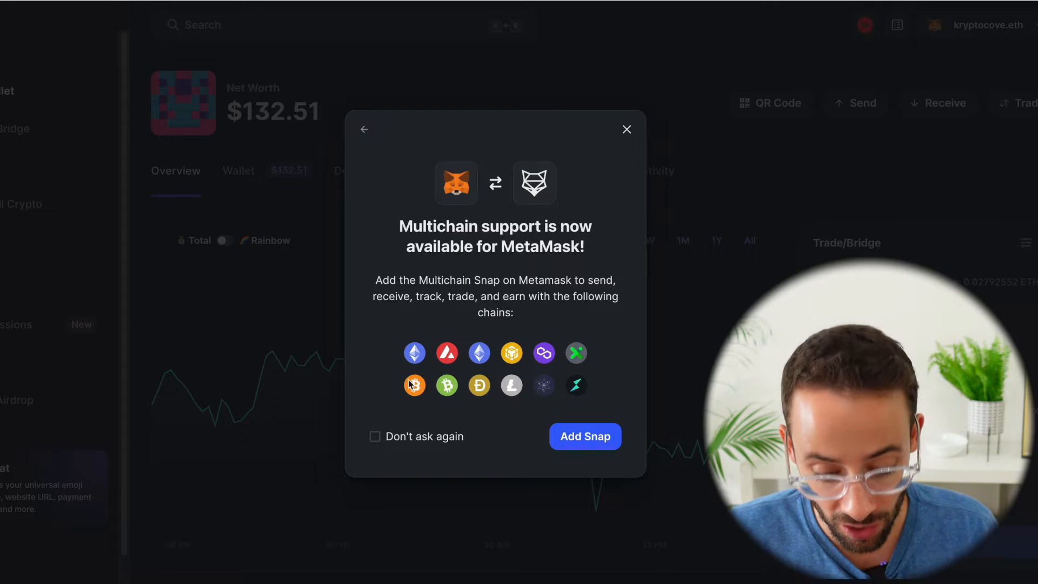
pyautogui.click(585, 436)
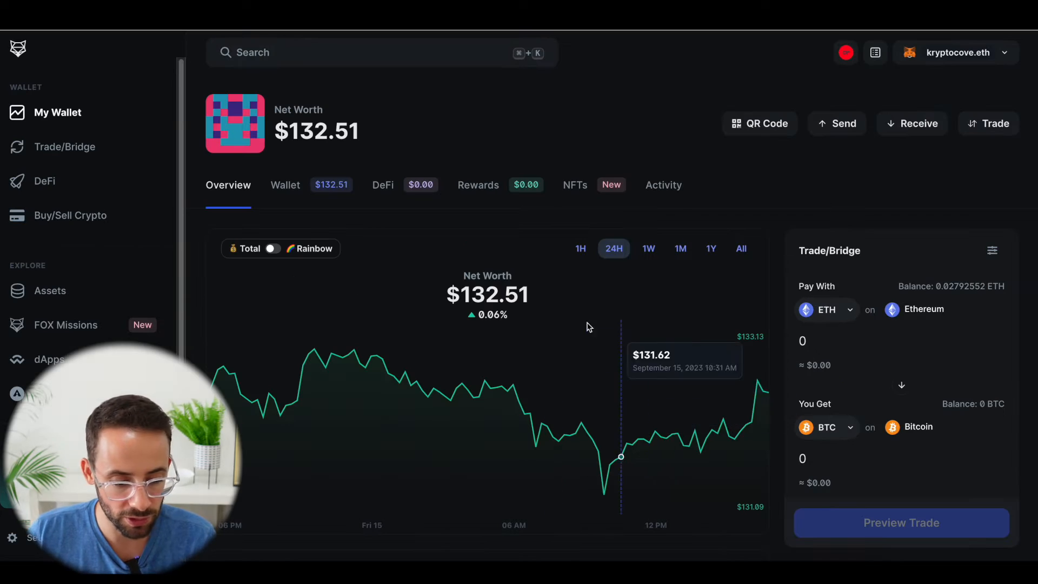
pyautogui.moveTo(459, 347)
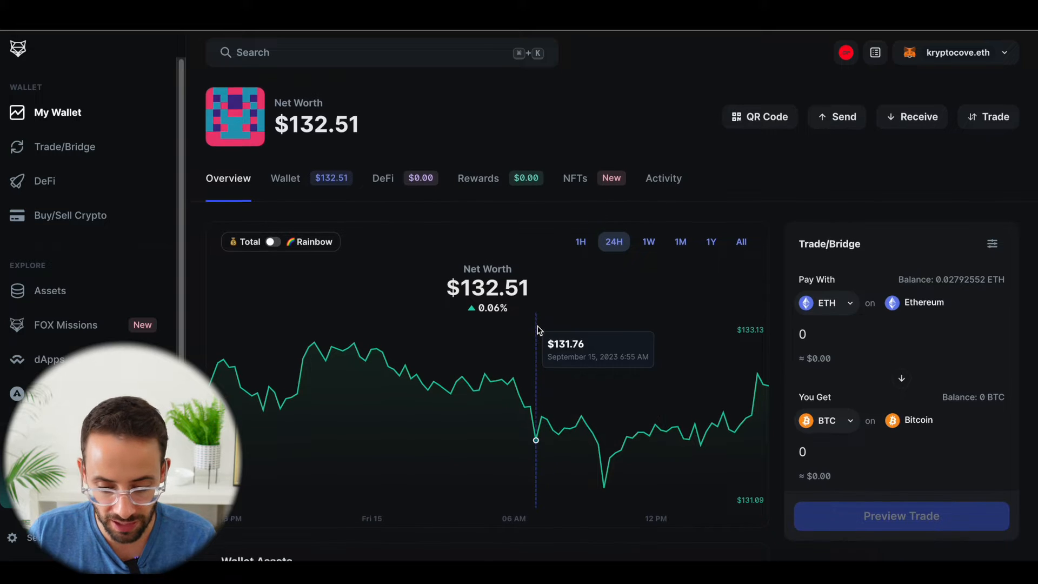
pyautogui.scroll(-3)
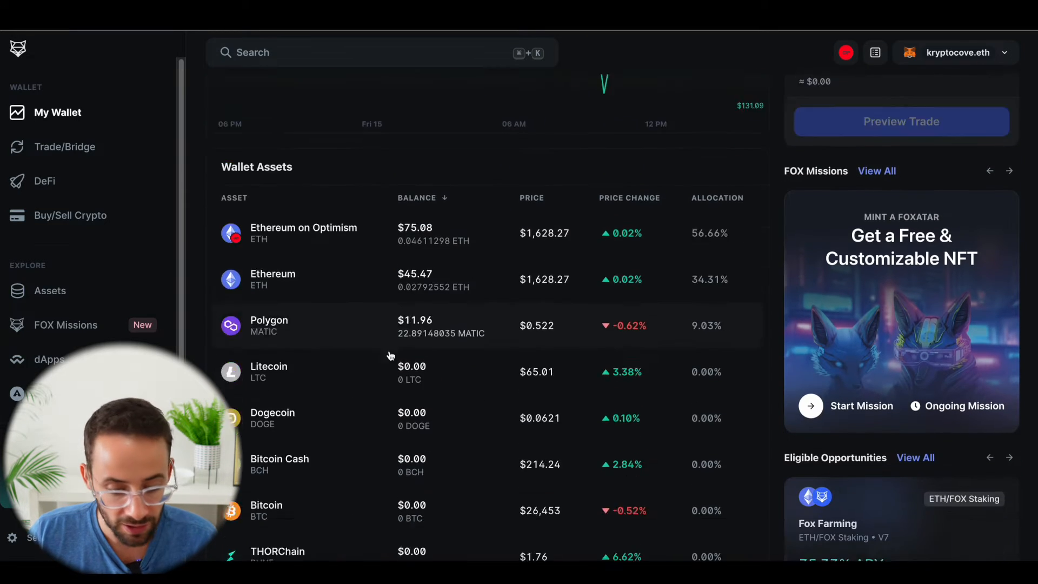
pyautogui.scroll(-3)
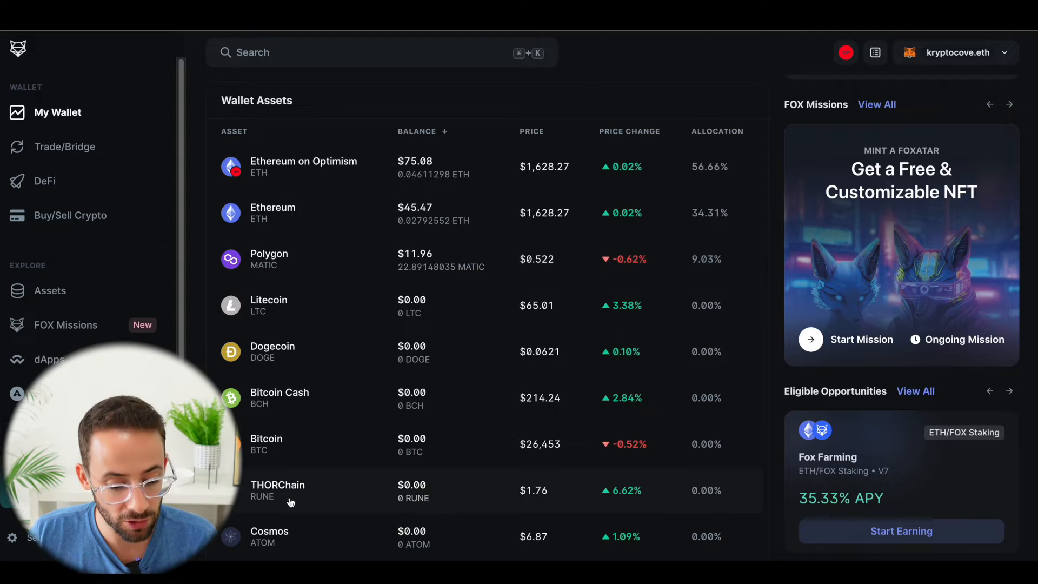
pyautogui.moveTo(290, 331)
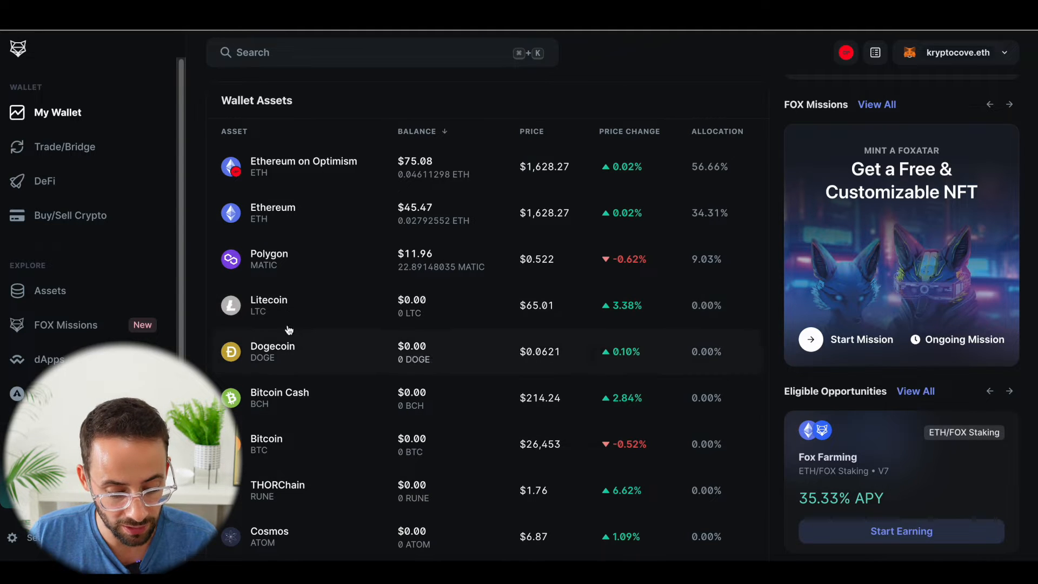
pyautogui.scroll(-3)
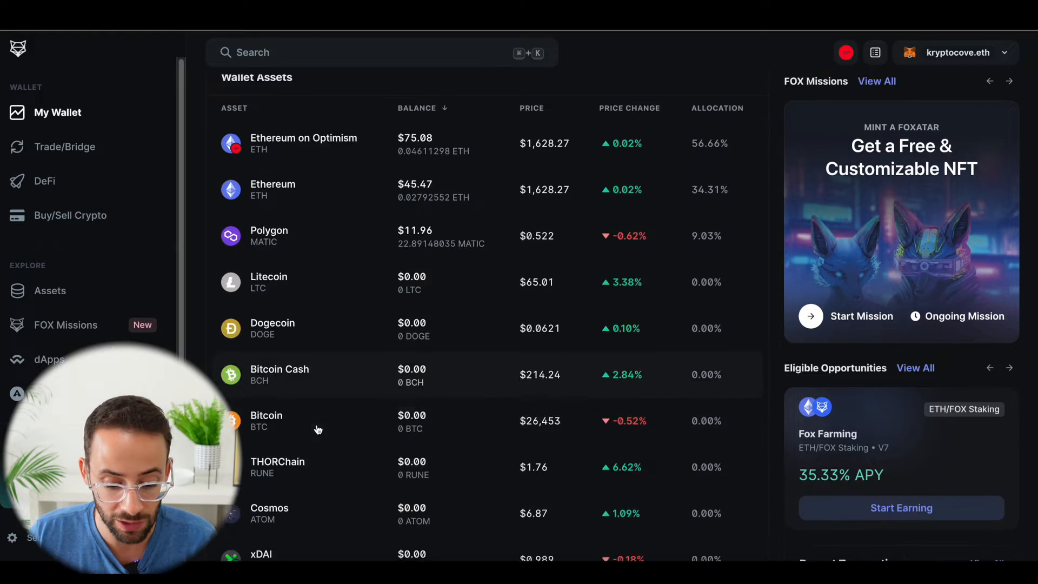
pyautogui.scroll(-3)
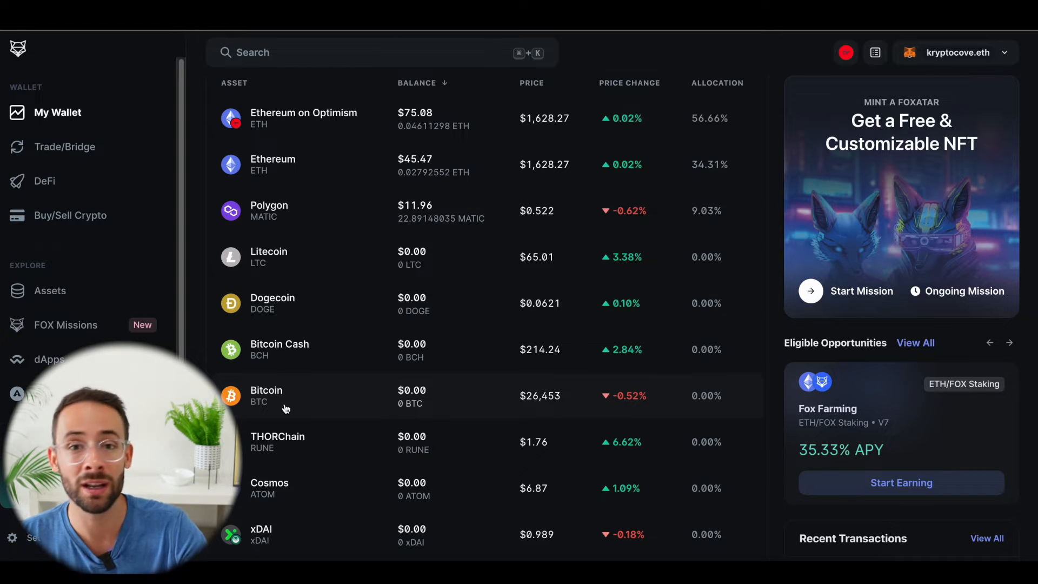
# - From the Bitcoin asset page, copy Account #0's receive address after finding Send unavailable
pyautogui.click(287, 397)
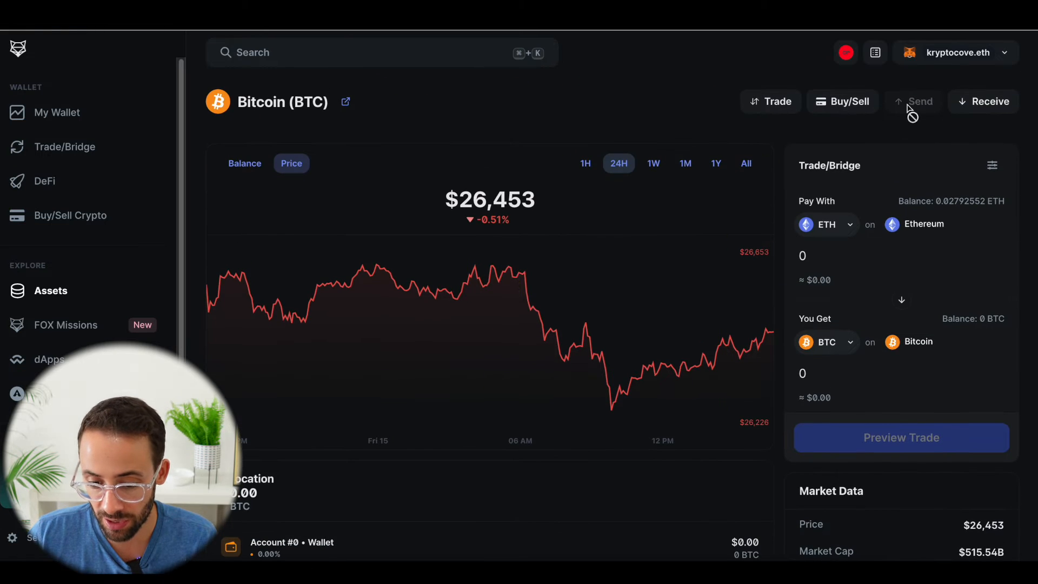
pyautogui.click(842, 102)
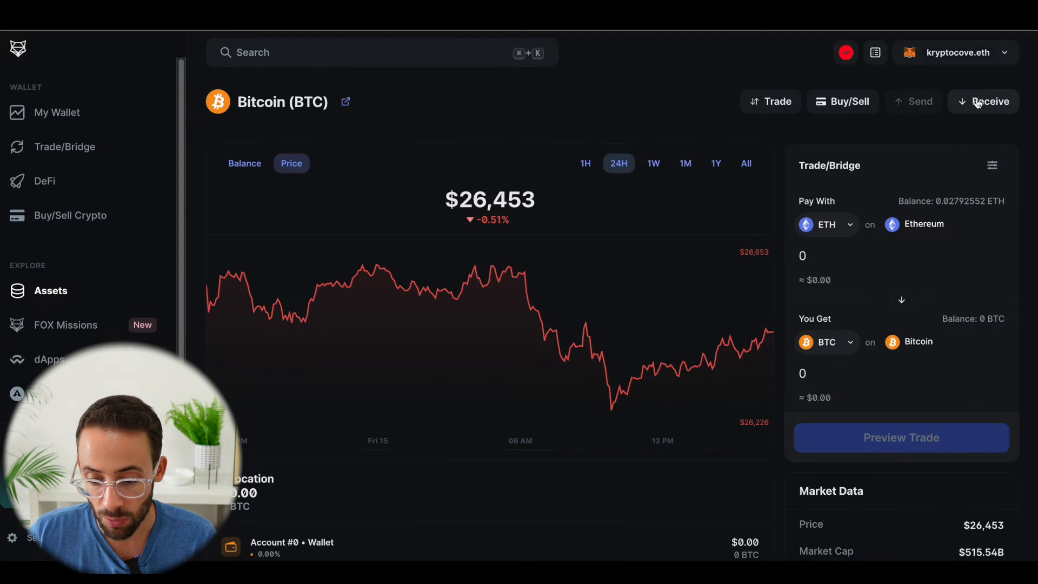
pyautogui.click(983, 101)
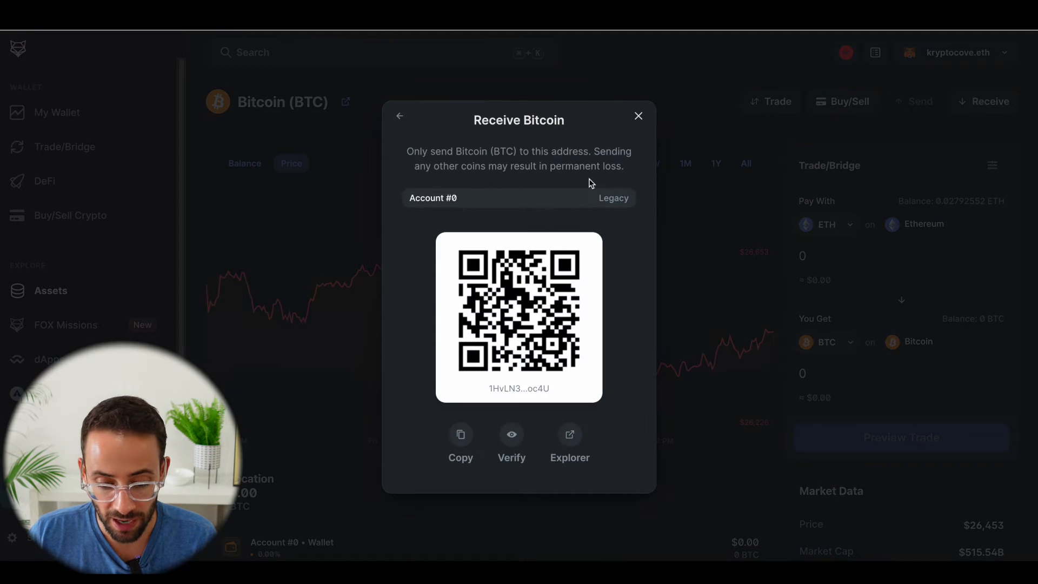
pyautogui.click(461, 435)
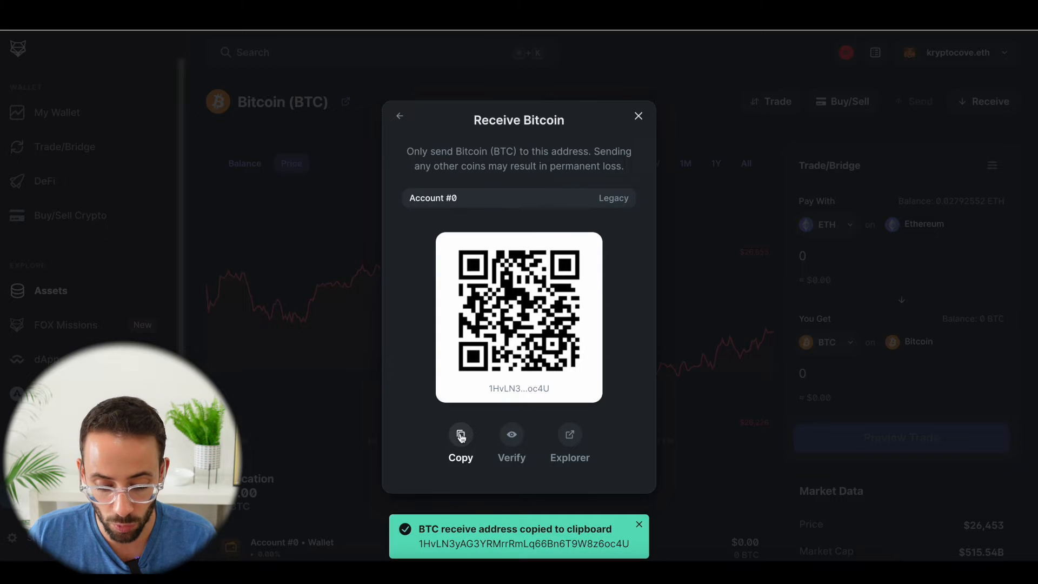
pyautogui.moveTo(697, 215)
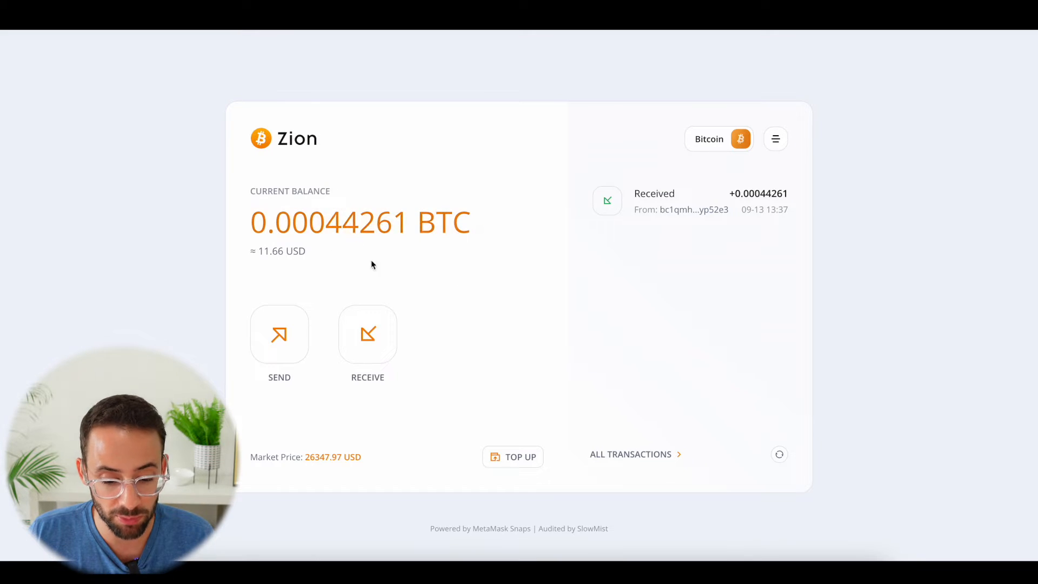
# - Send the maximum 0.00041097 BTC from Zion to the copied address and approve the MetaMask signing
pyautogui.click(279, 334)
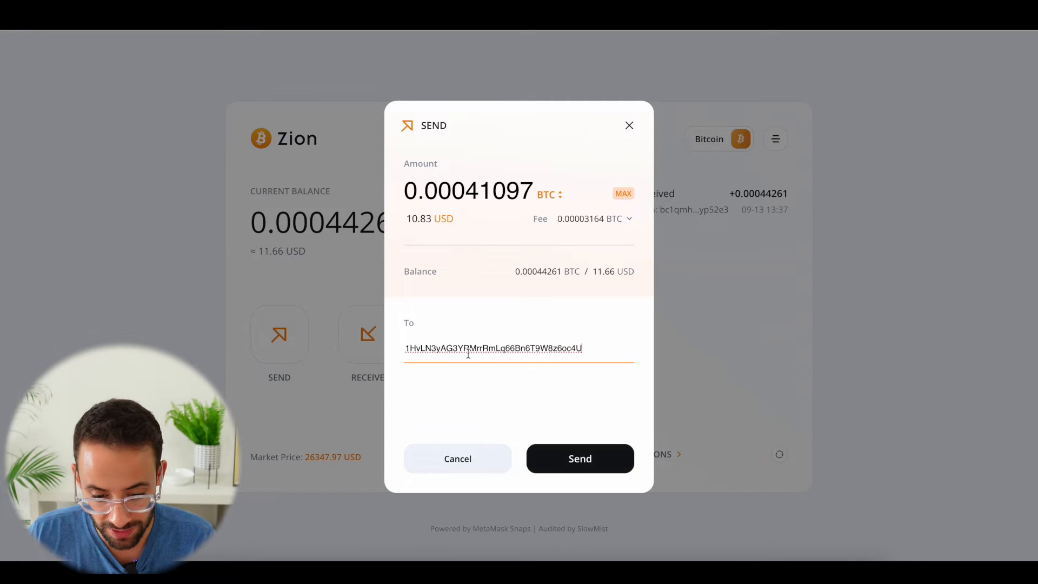
pyautogui.click(579, 459)
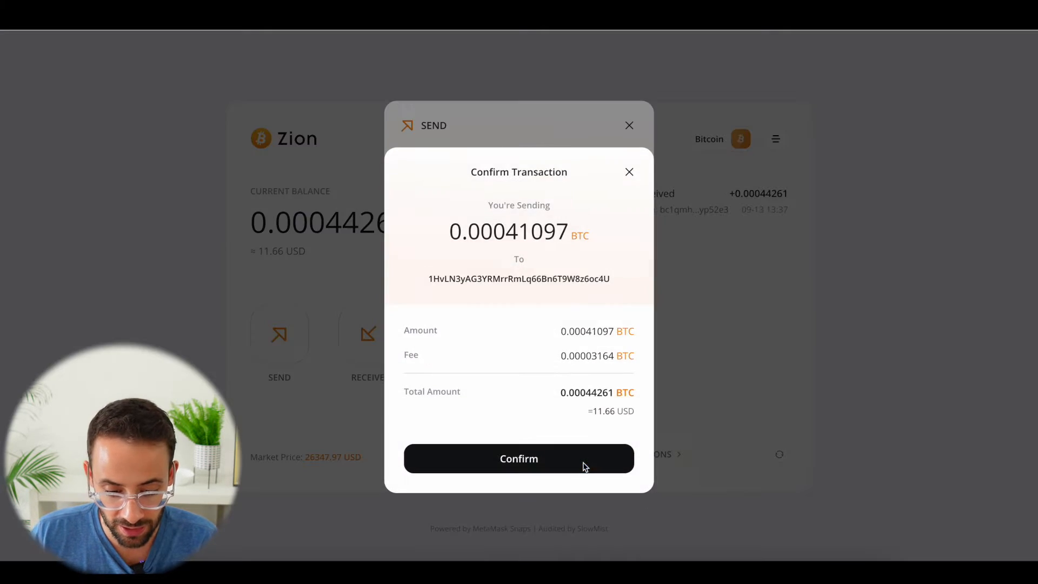
pyautogui.click(519, 459)
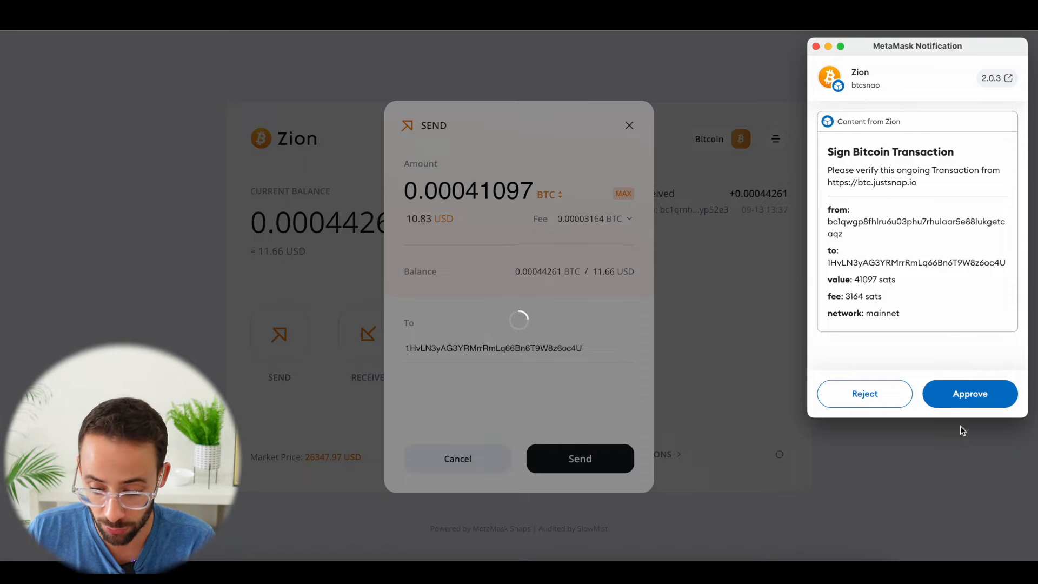
pyautogui.click(969, 394)
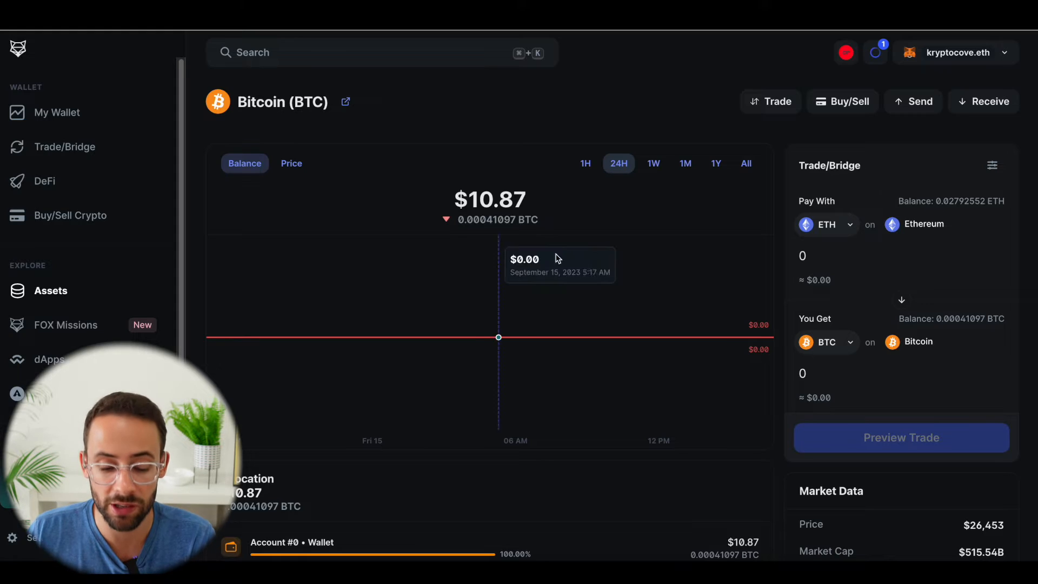
pyautogui.moveTo(548, 224)
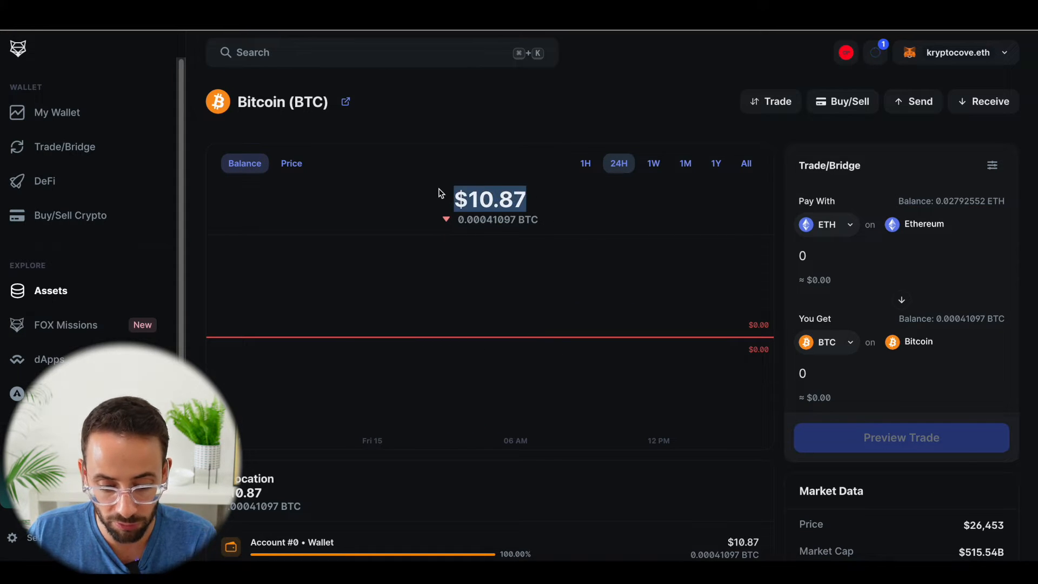
pyautogui.moveTo(530, 108)
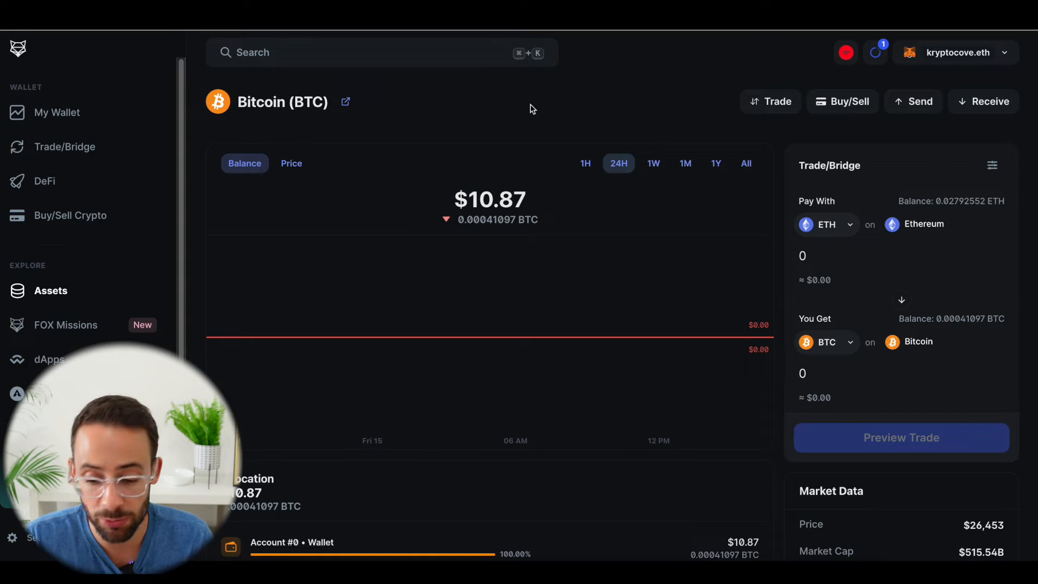
# - Show the transaction history and expand the pending received 0.0004 BTC transfer
pyautogui.click(873, 52)
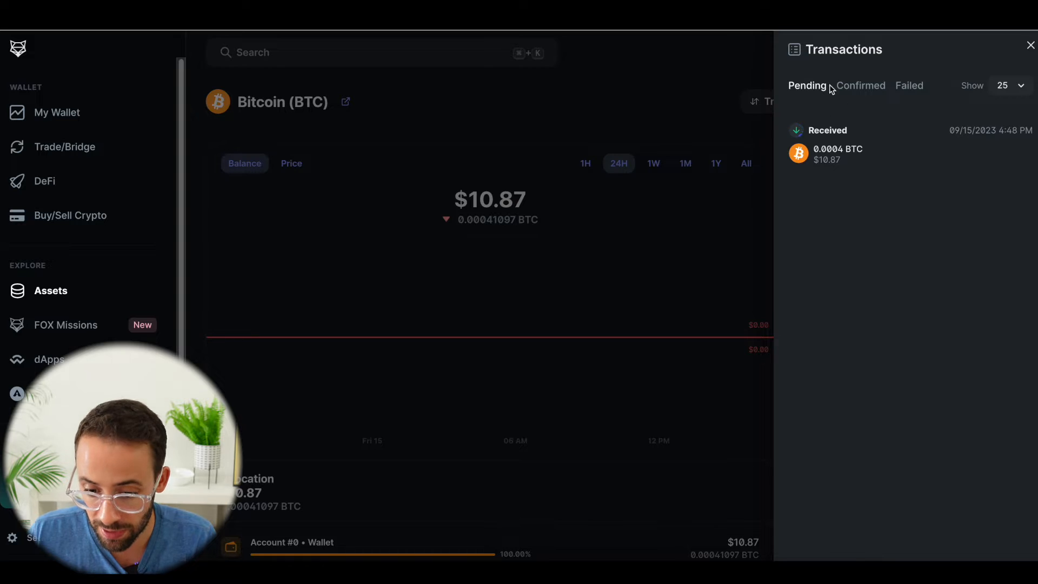
pyautogui.click(860, 85)
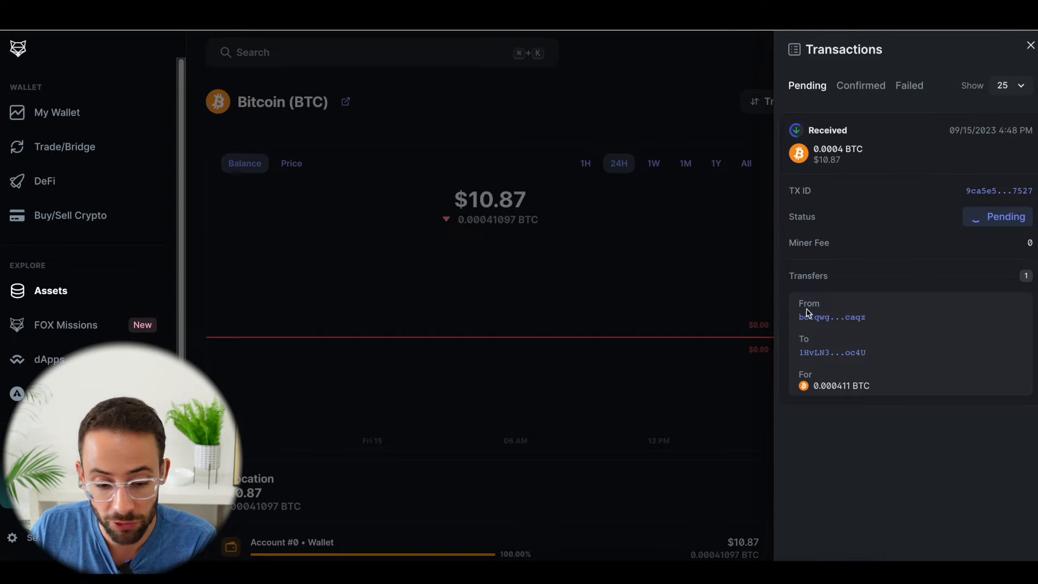
pyautogui.moveTo(576, 278)
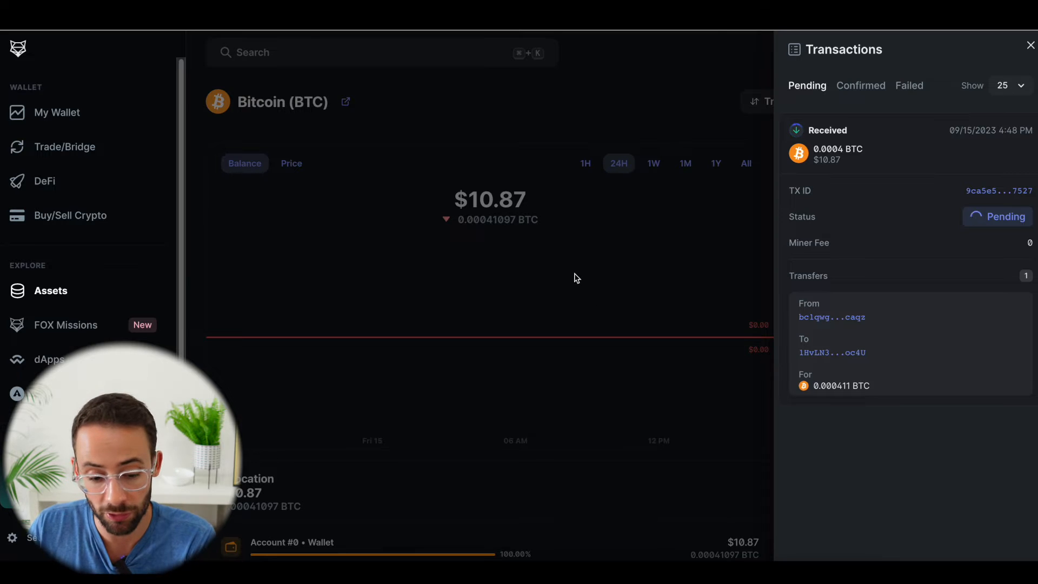
pyautogui.moveTo(413, 266)
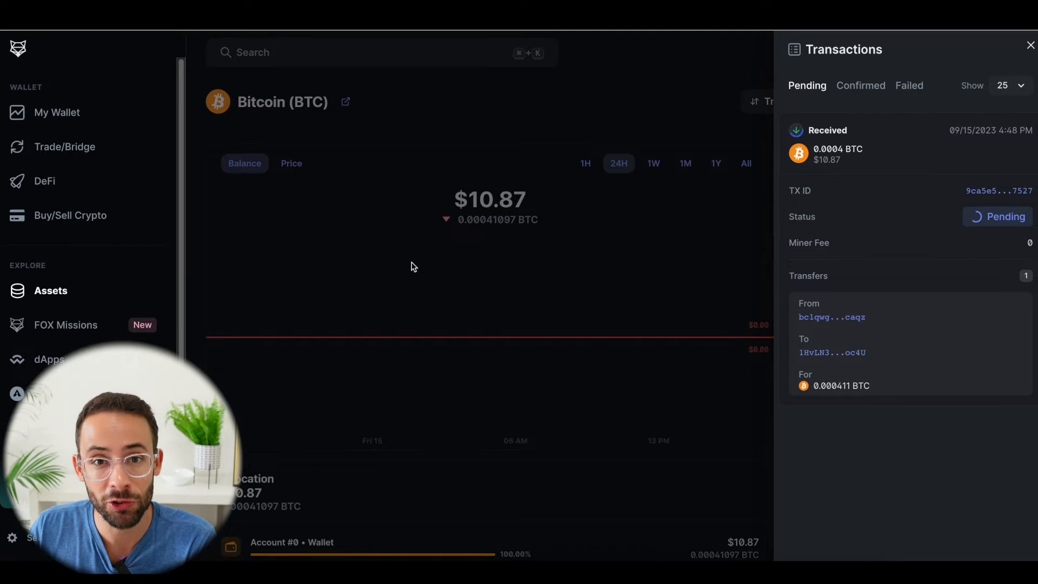
# - Close transactions, browse DeFi and Buy/Sell Crypto, then list all assets
pyautogui.click(65, 147)
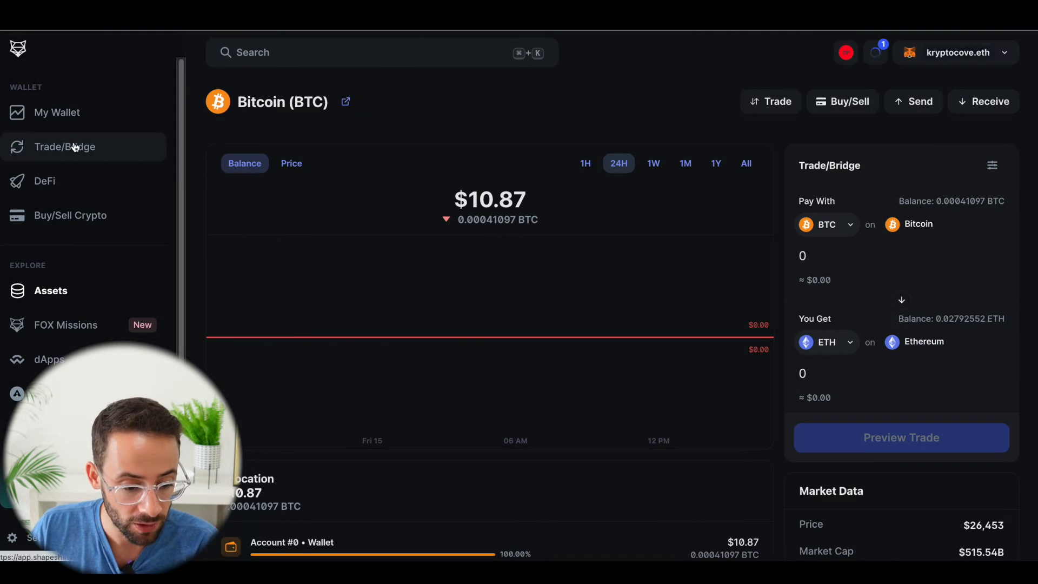
pyautogui.click(43, 180)
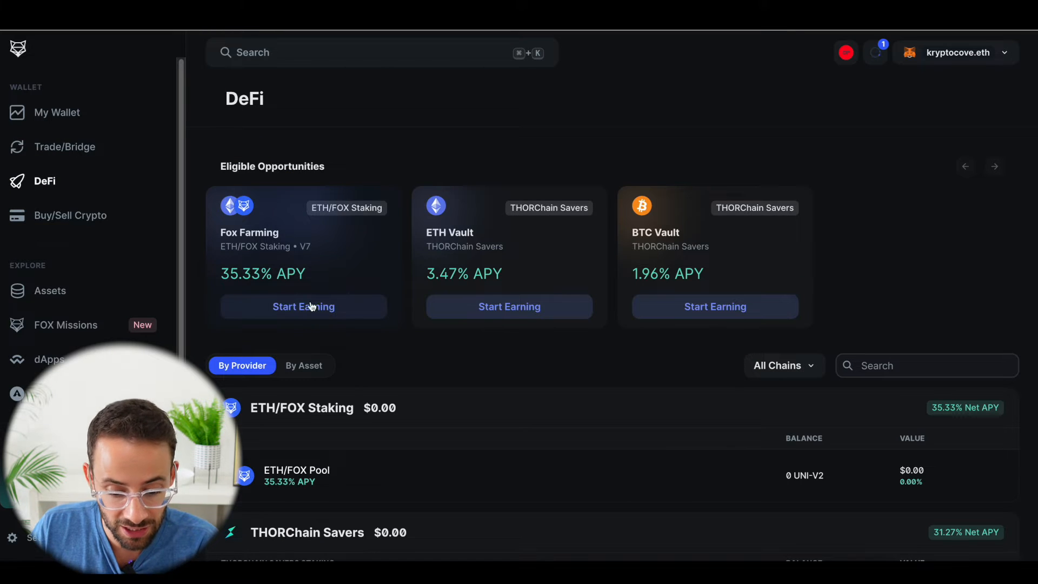
pyautogui.moveTo(867, 239)
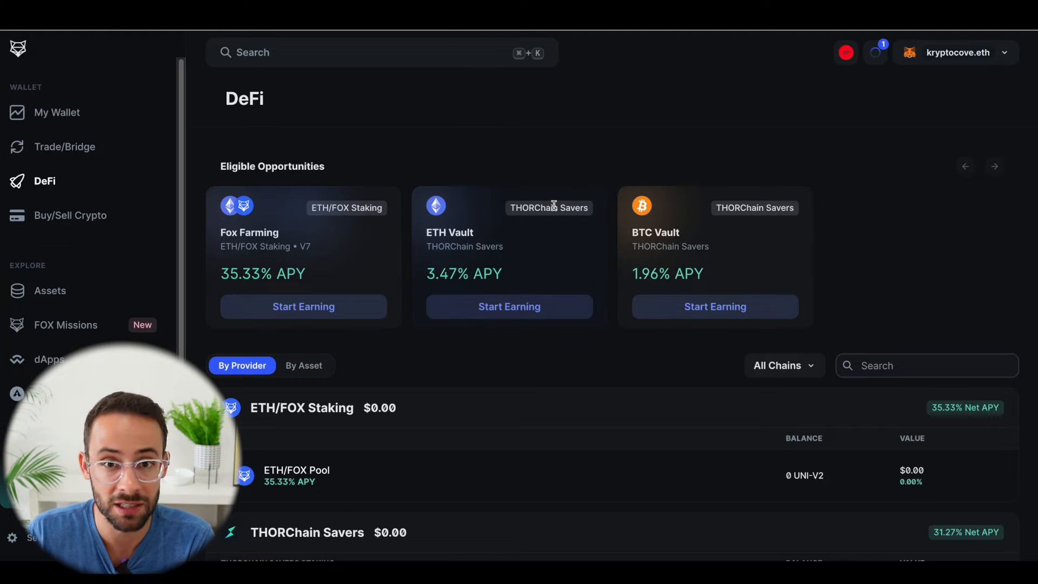
pyautogui.click(70, 215)
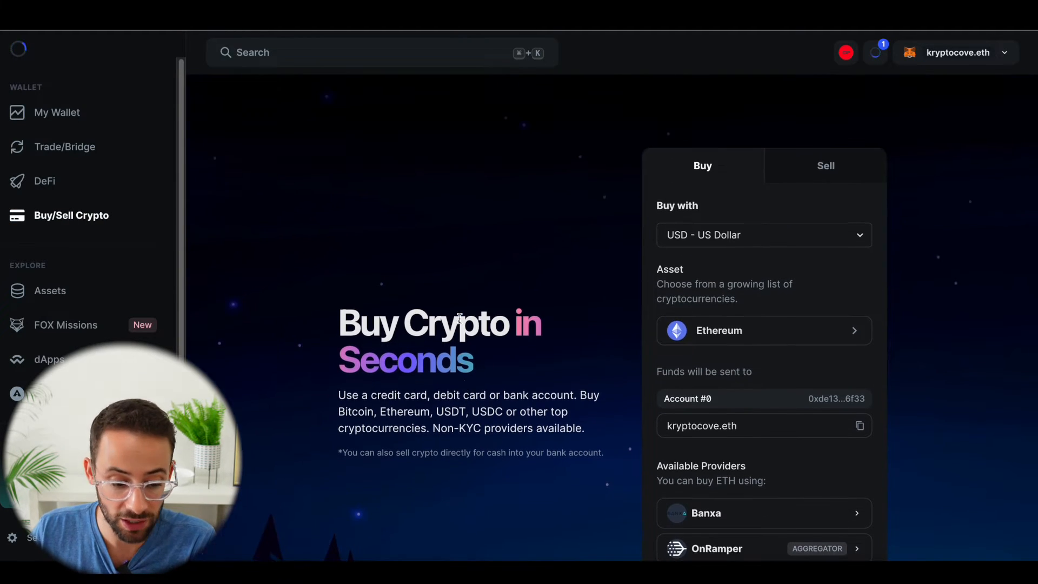
pyautogui.click(50, 290)
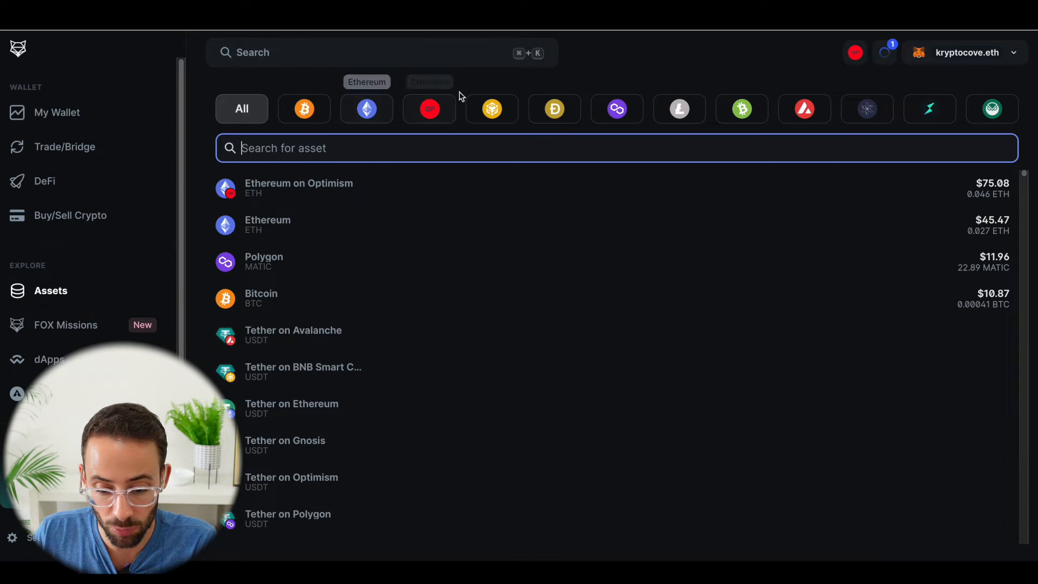
pyautogui.moveTo(877, 111)
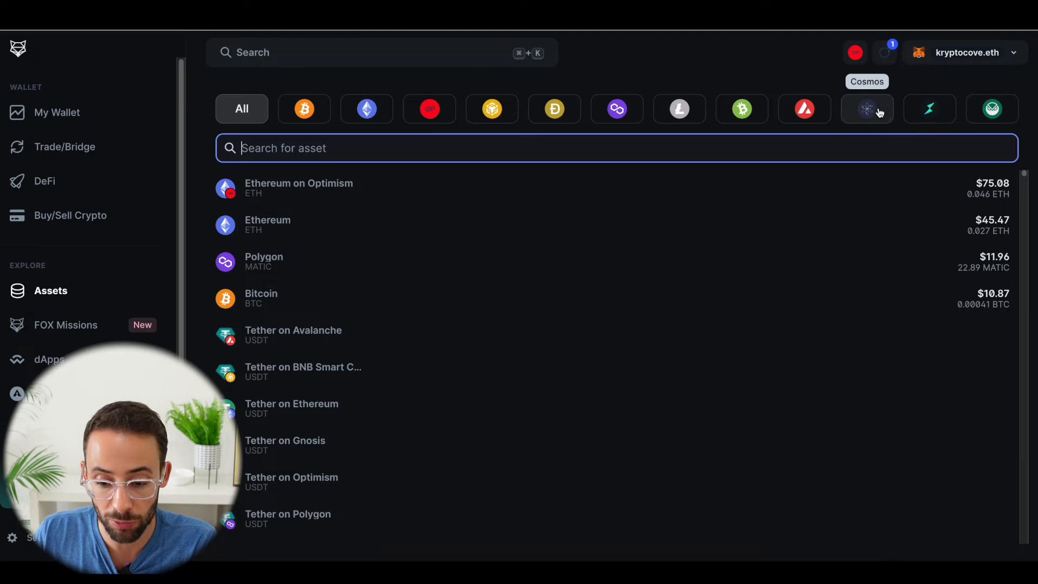
# - Filter assets to the Cosmos chain, then go to FOX Missions
pyautogui.click(867, 108)
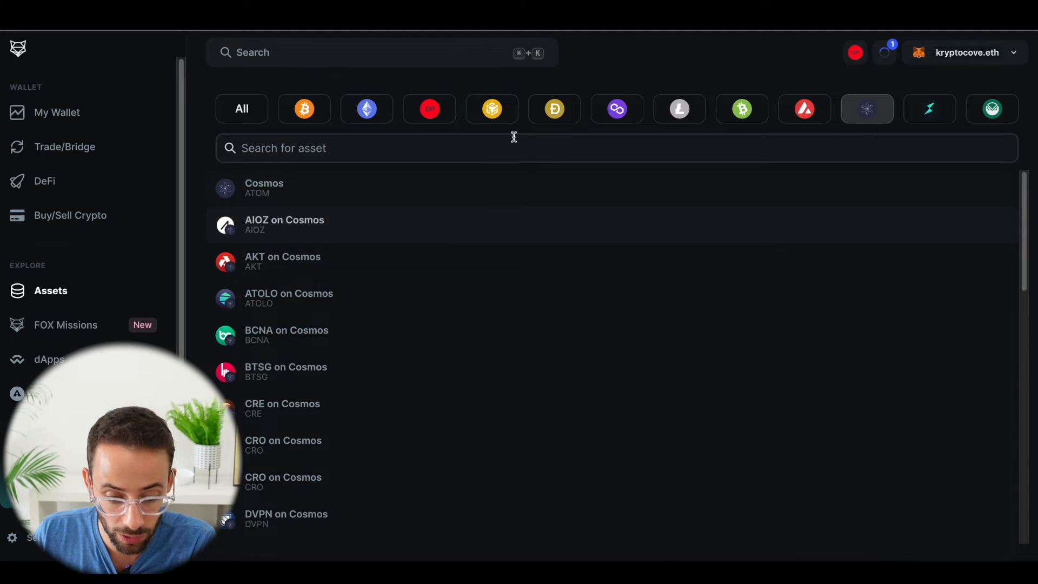
pyautogui.click(65, 324)
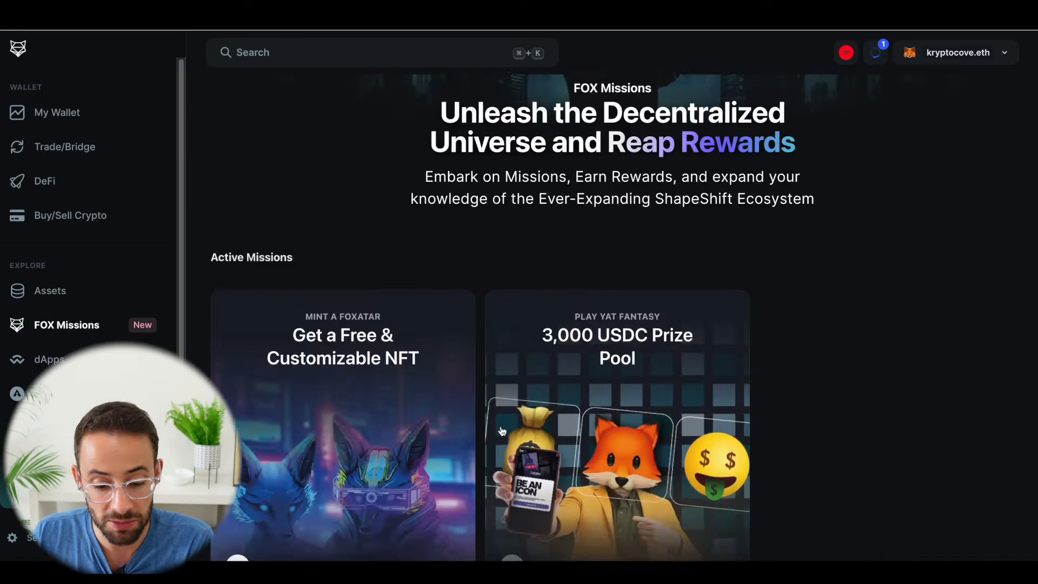
# - Scroll through the missions and dApps, then return to My Wallet
pyautogui.scroll(-3)
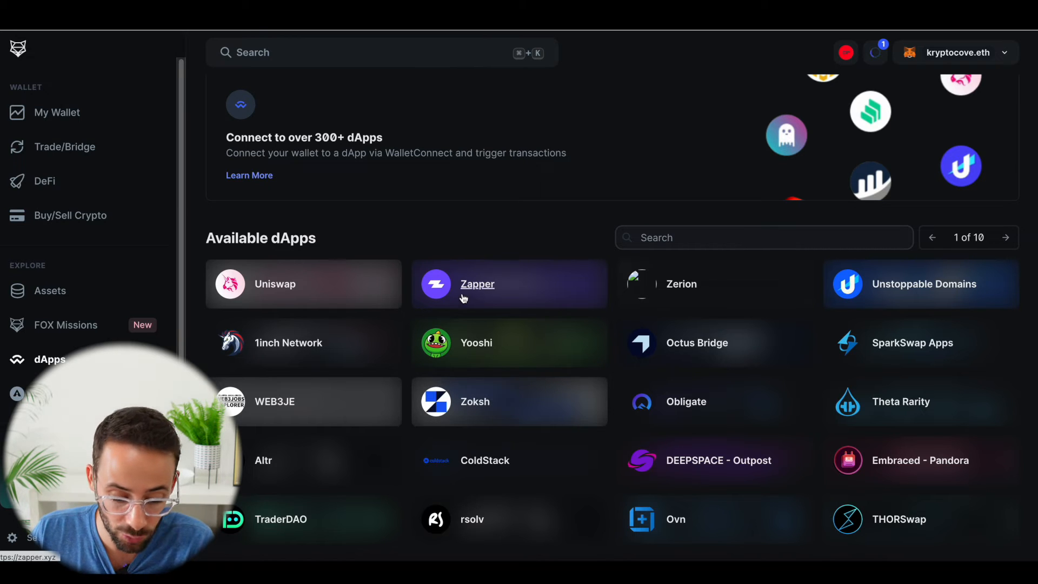
pyautogui.moveTo(900, 529)
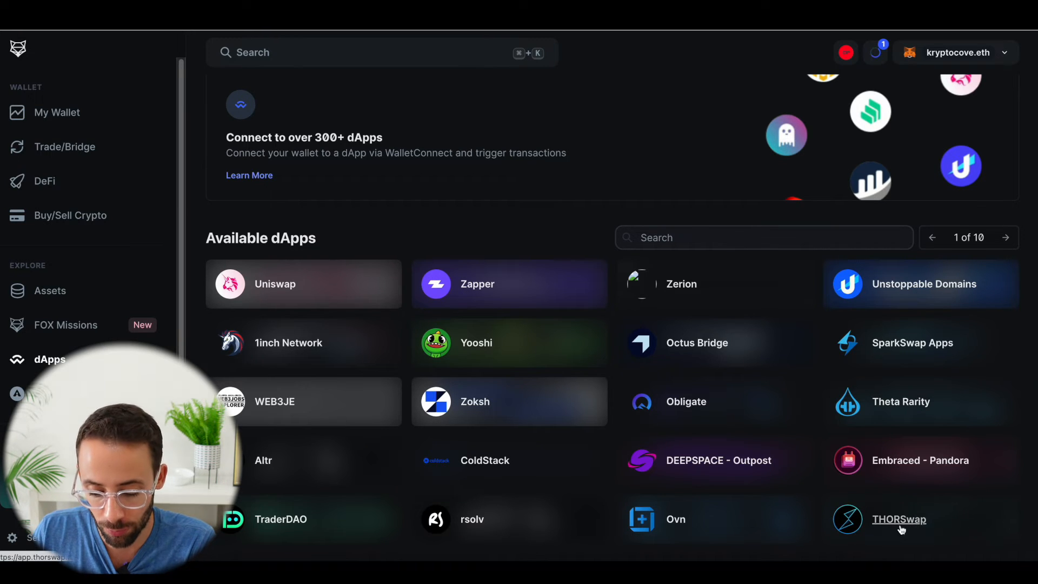
pyautogui.moveTo(869, 506)
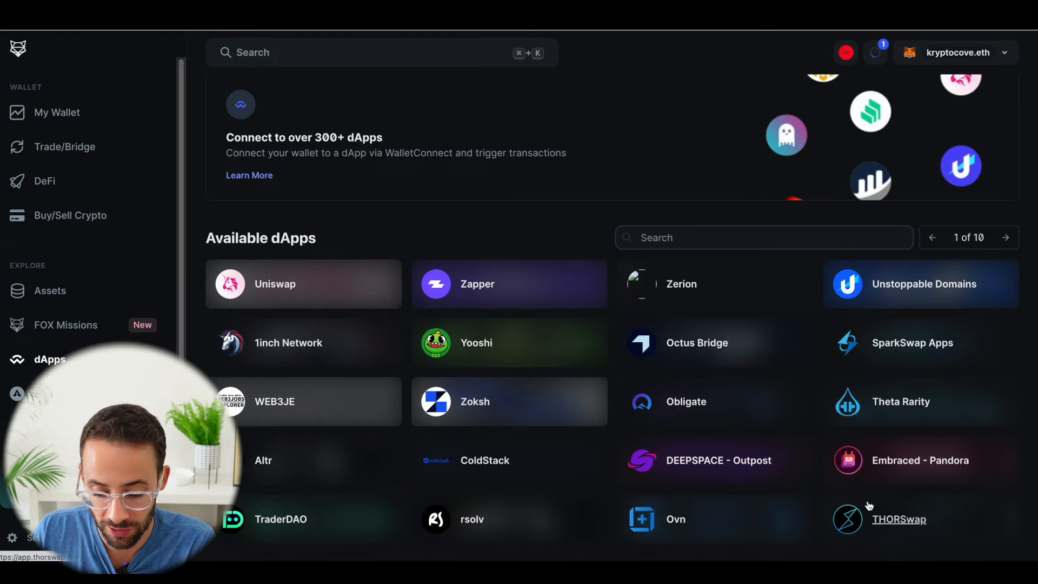
pyautogui.moveTo(865, 473)
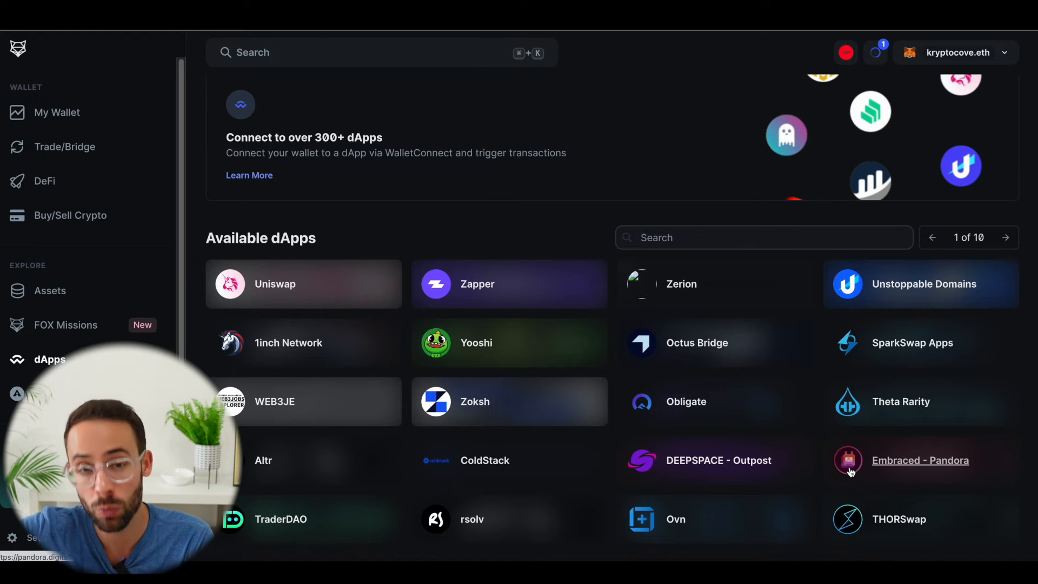
pyautogui.click(57, 112)
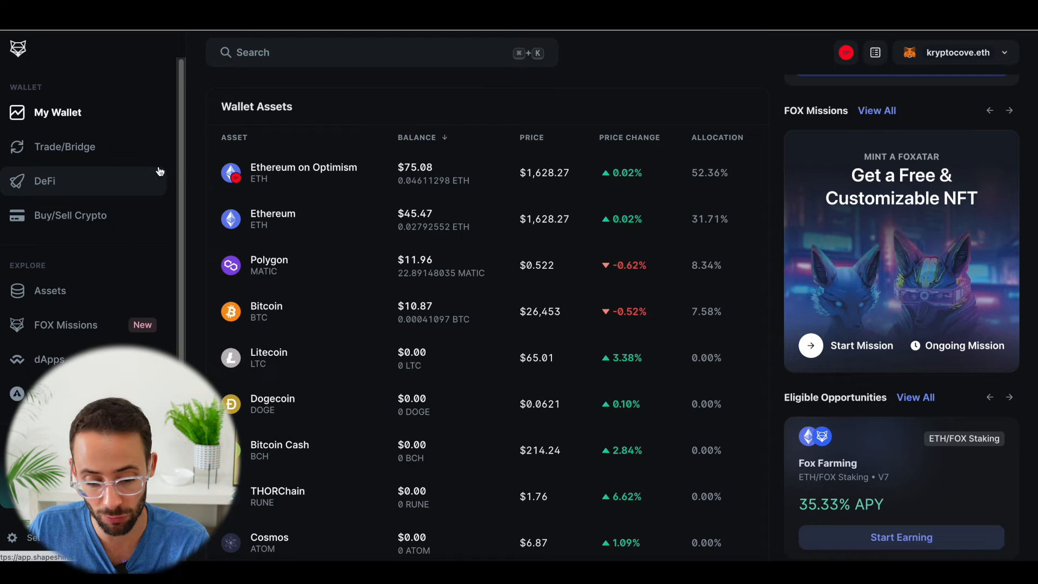
pyautogui.moveTo(81, 149)
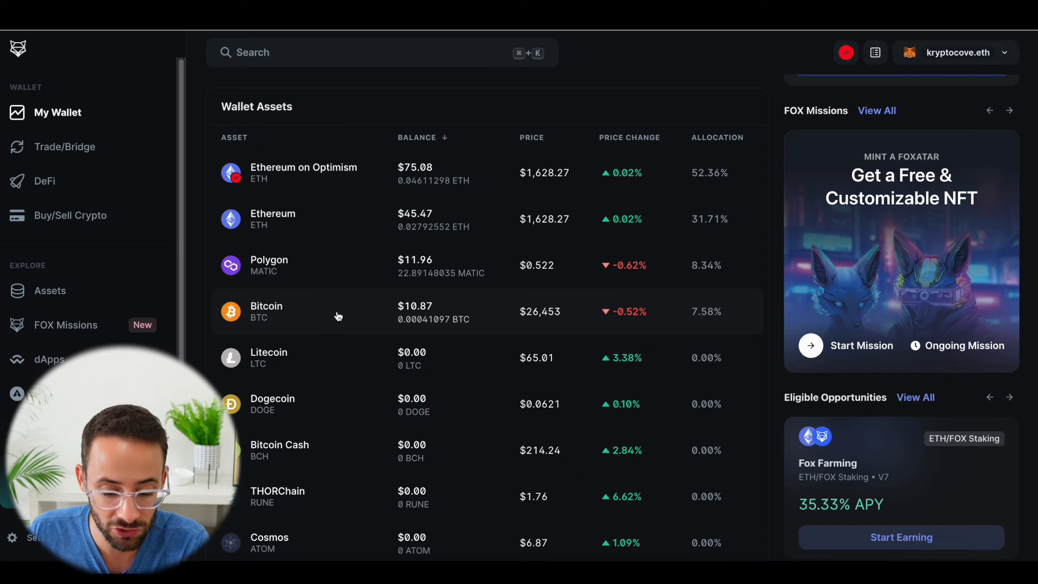
pyautogui.click(65, 147)
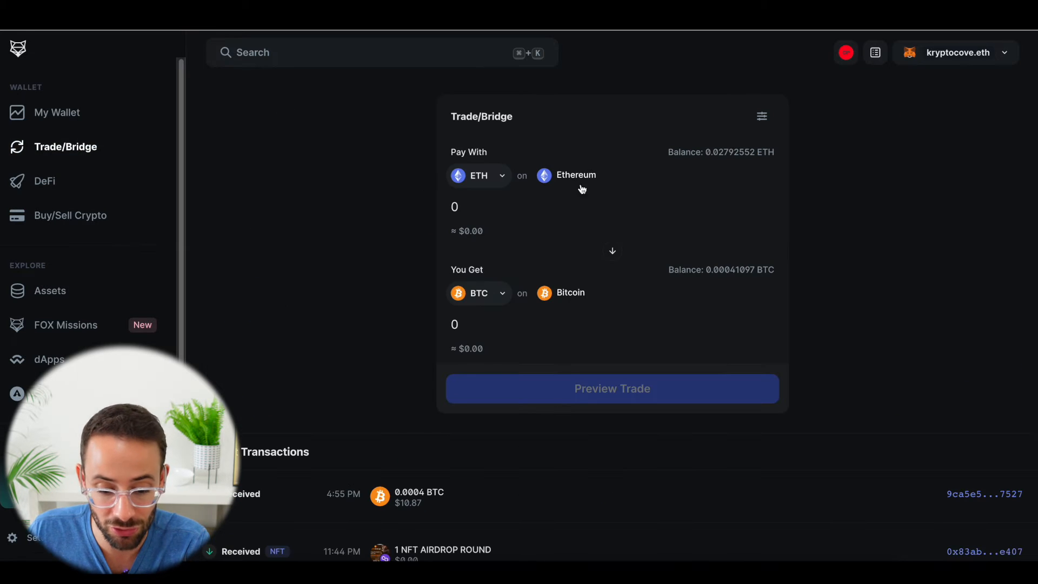
pyautogui.click(612, 250)
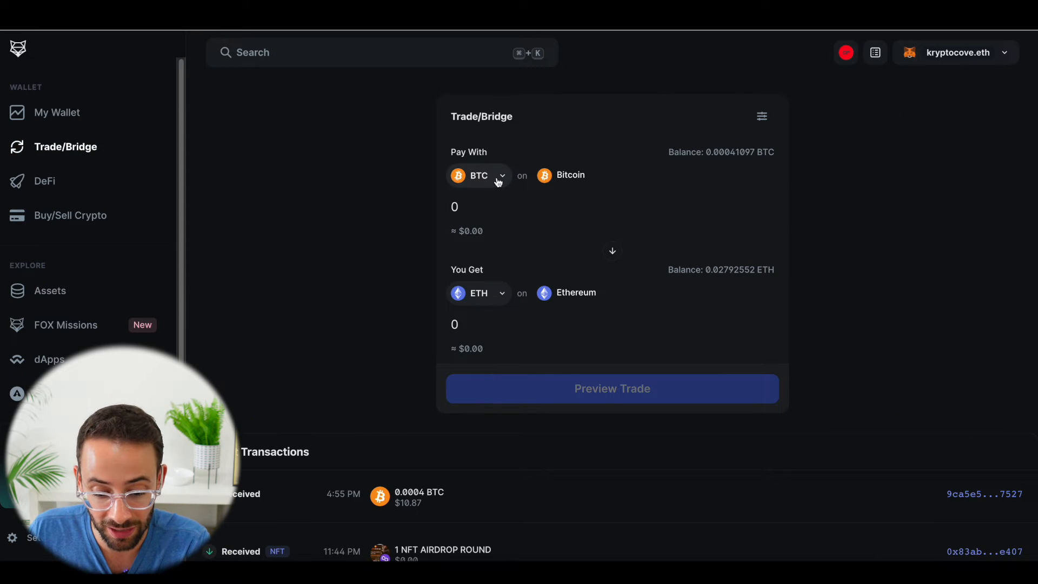
pyautogui.moveTo(507, 314)
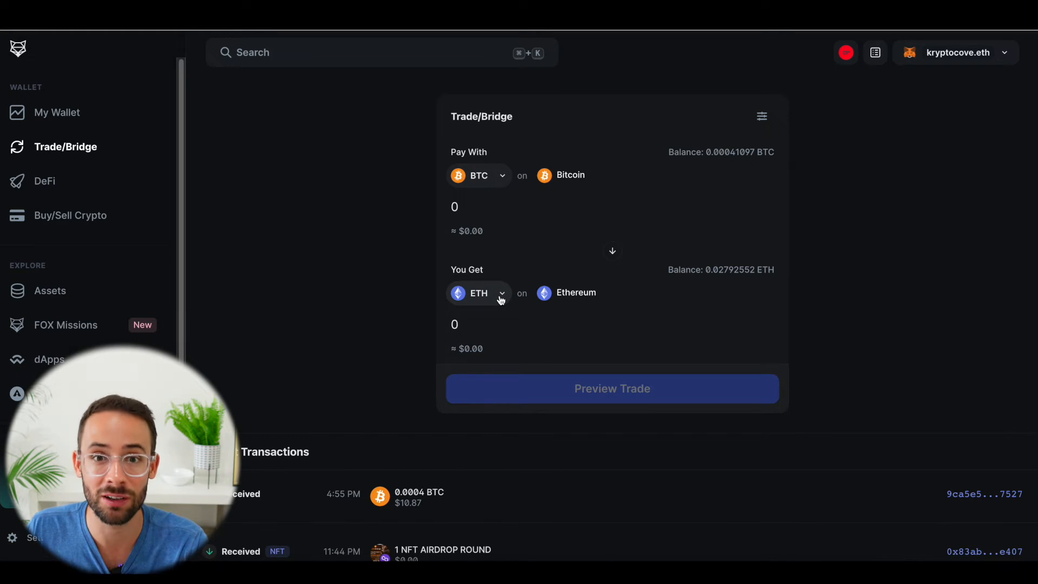
pyautogui.click(478, 292)
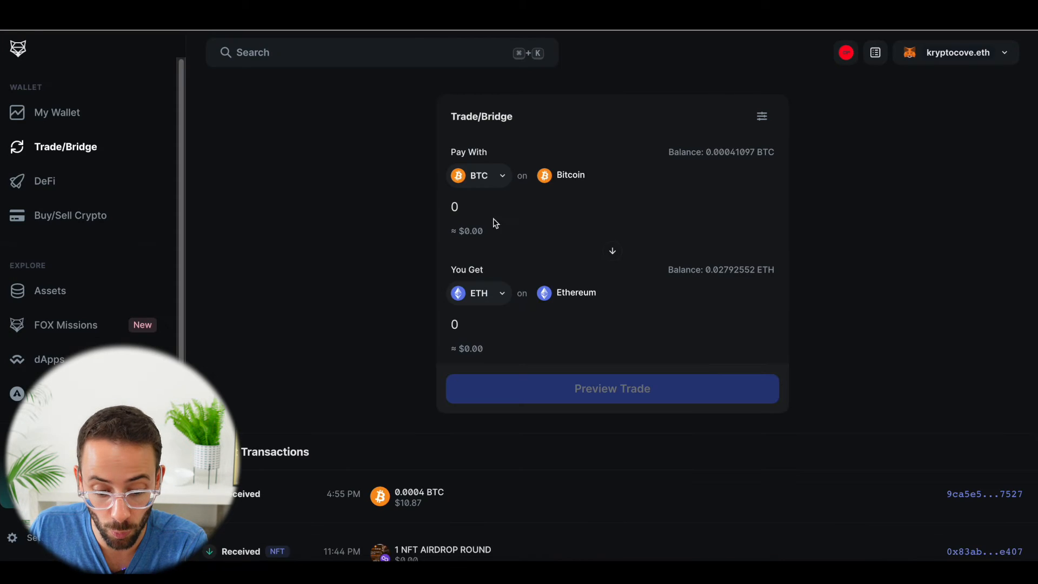
pyautogui.click(479, 293)
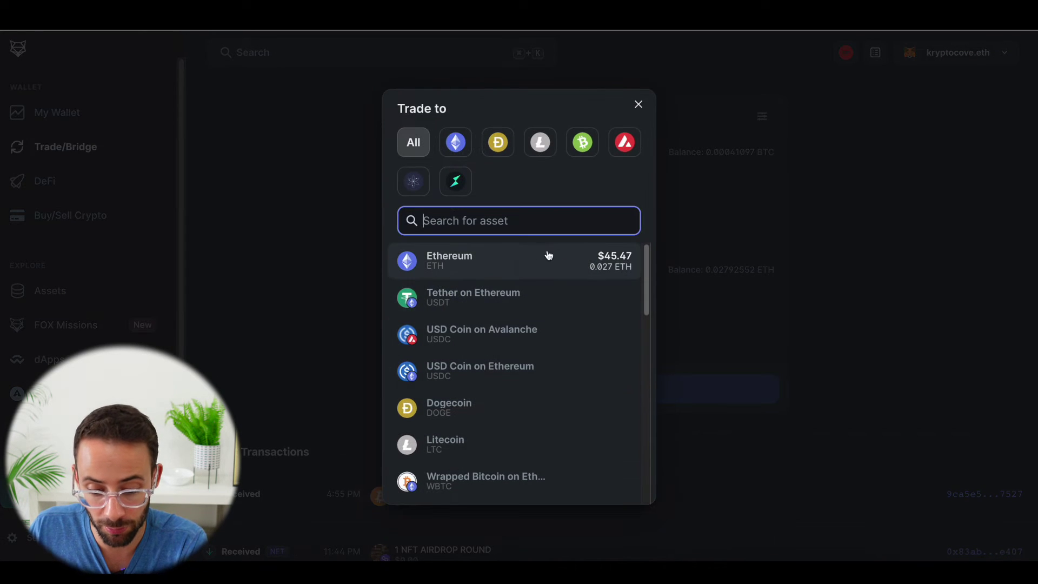
pyautogui.moveTo(601, 300)
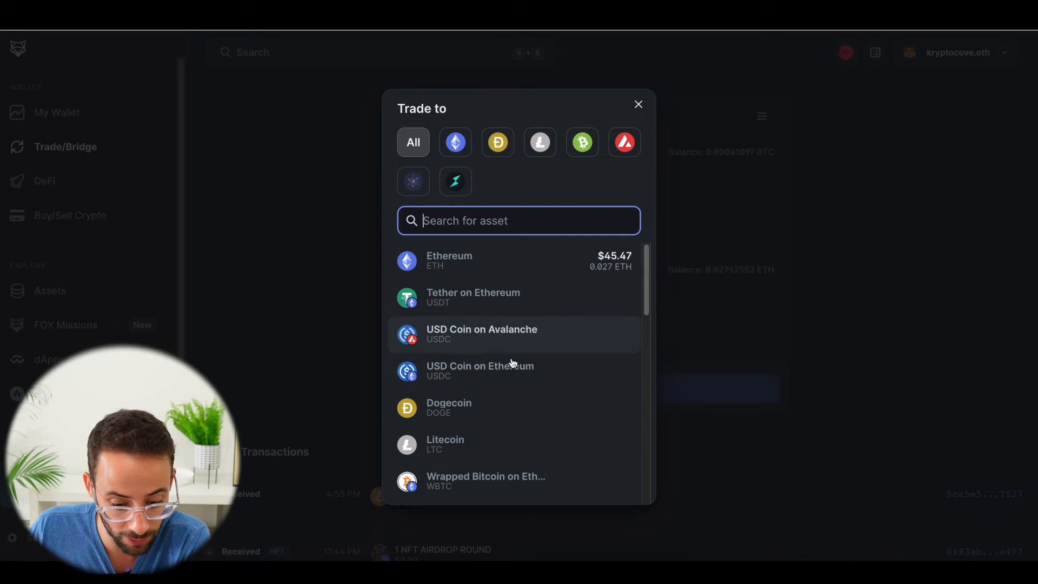
pyautogui.scroll(-3)
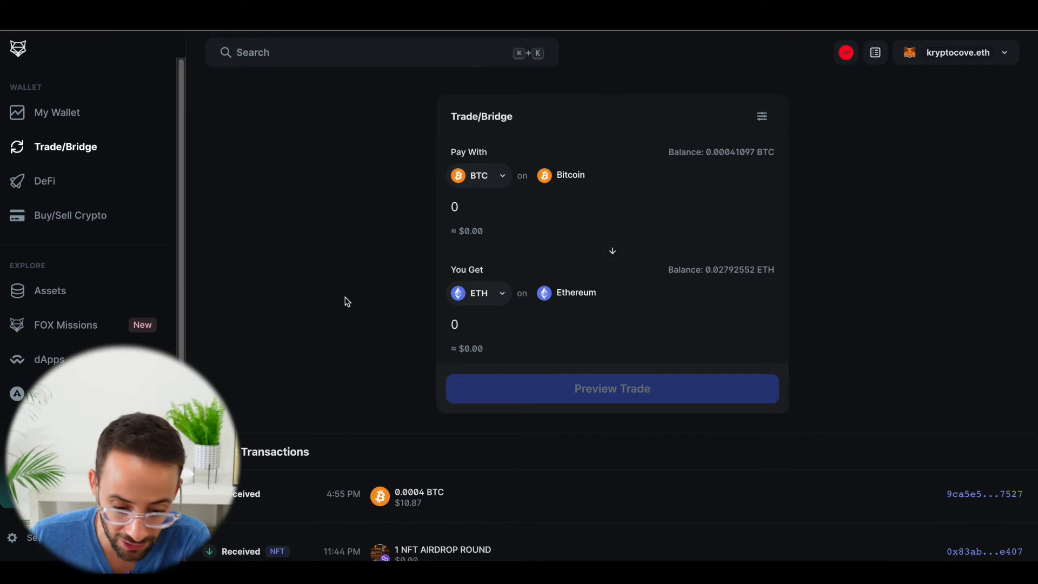
pyautogui.moveTo(522, 178)
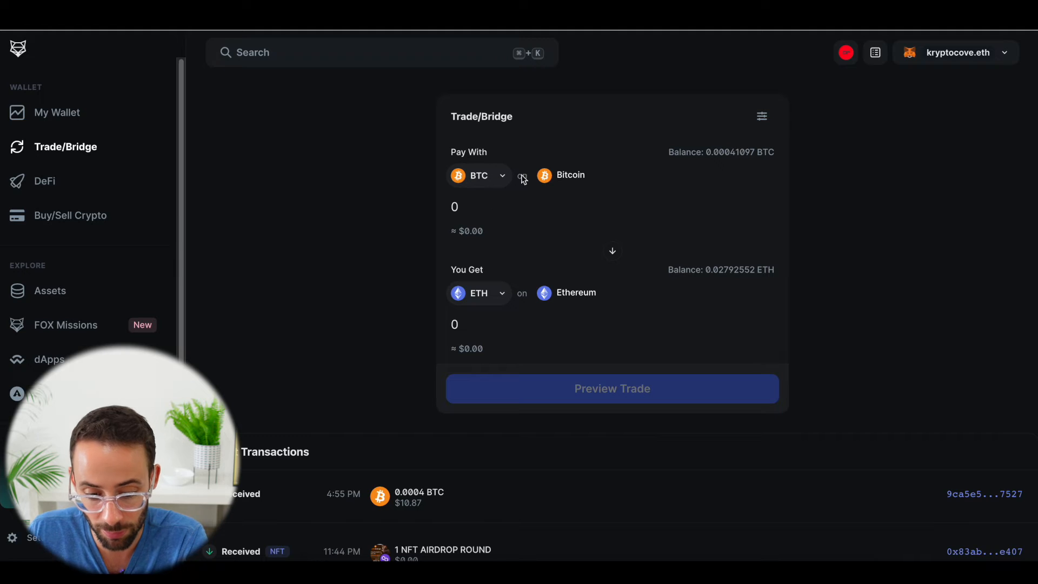
pyautogui.click(478, 293)
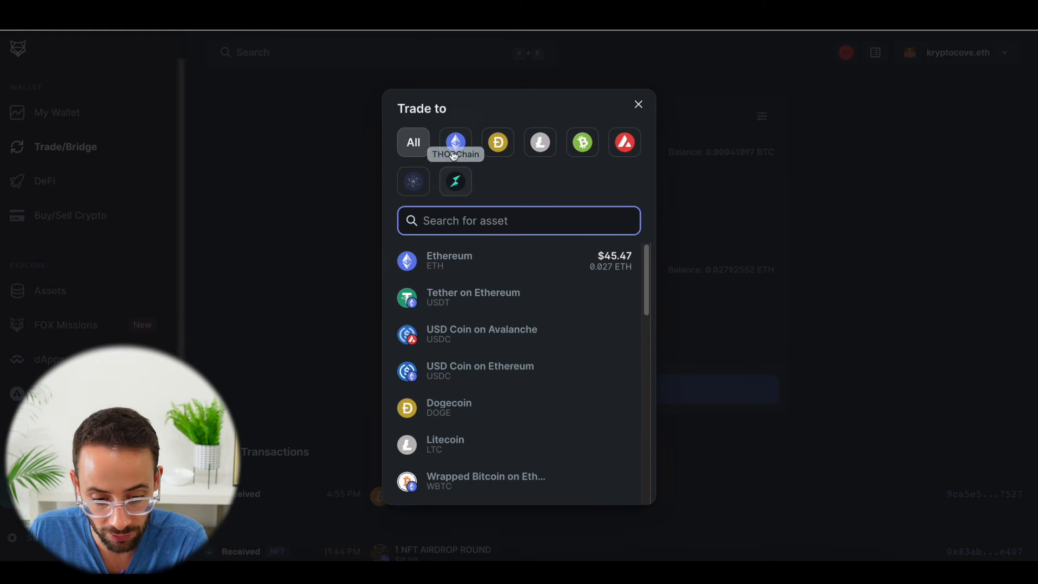
pyautogui.click(449, 261)
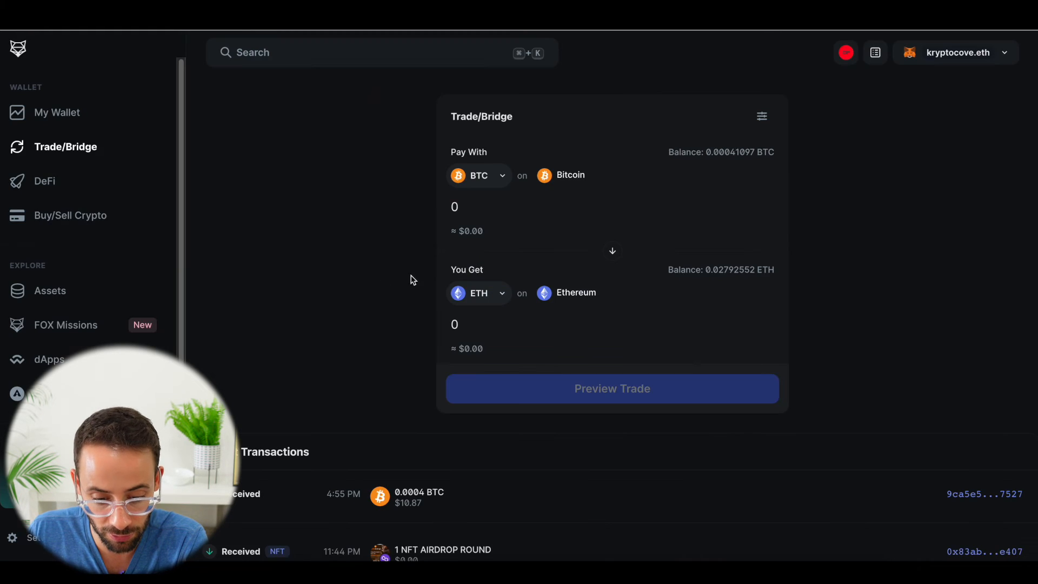
# - Flip the swap to pay 0.02 ETH for BTC, quoting 0.00092678 BTC via THORChain
pyautogui.click(473, 207)
pyautogui.write('0.00041')
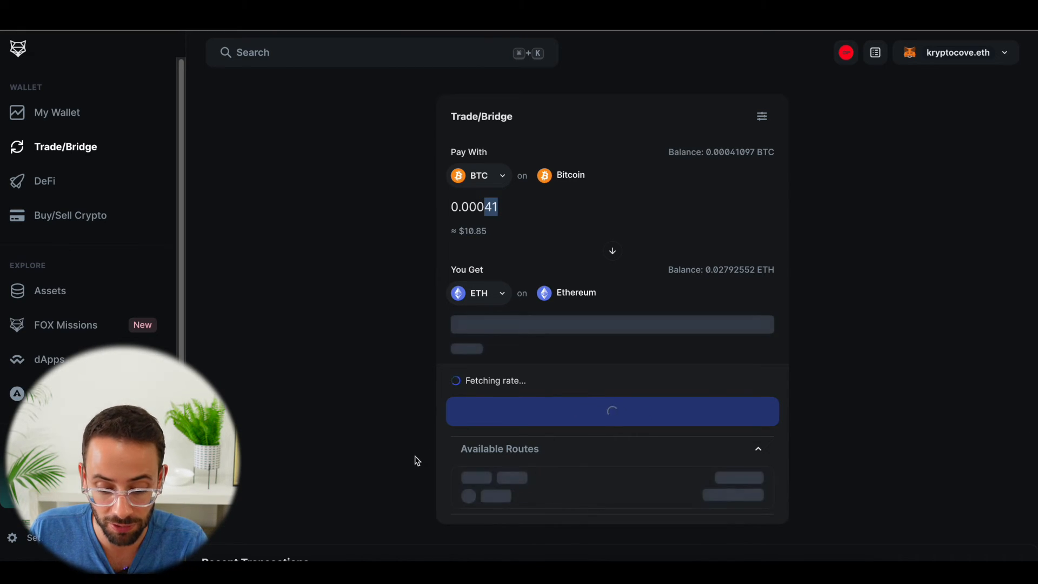
pyautogui.click(611, 251)
pyautogui.write('0.02')
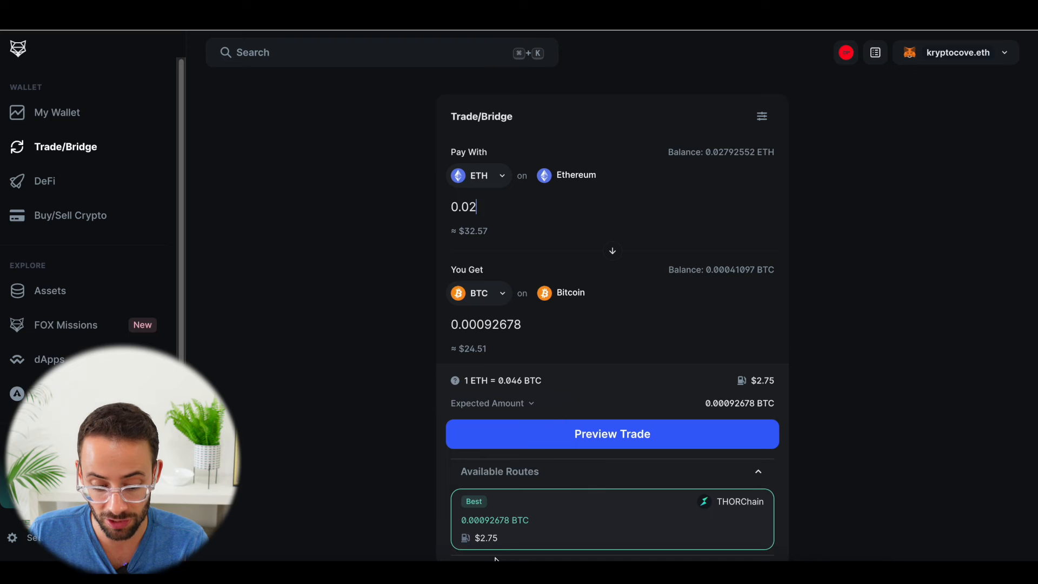
pyautogui.moveTo(498, 546)
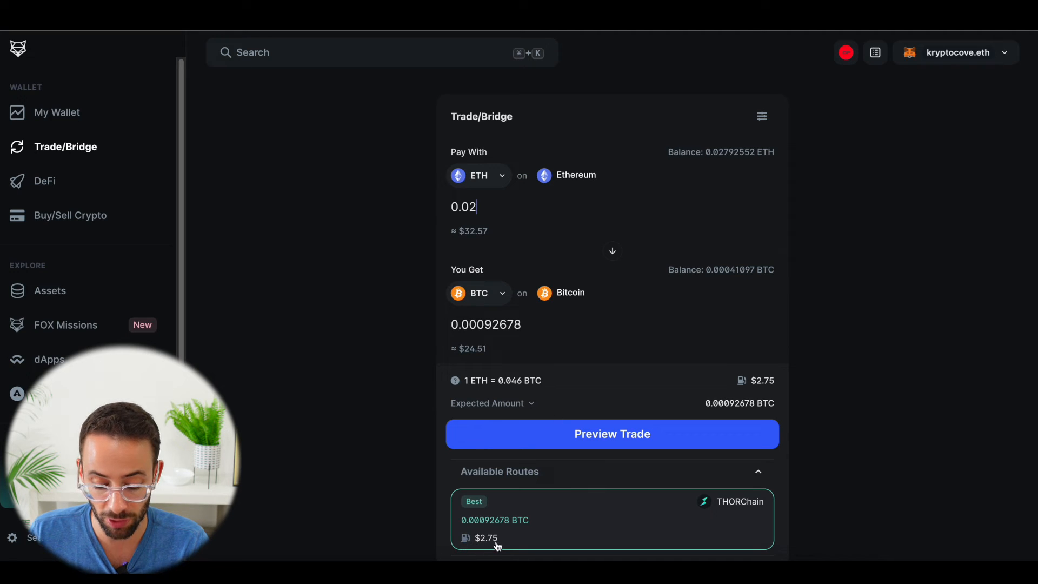
pyautogui.moveTo(637, 526)
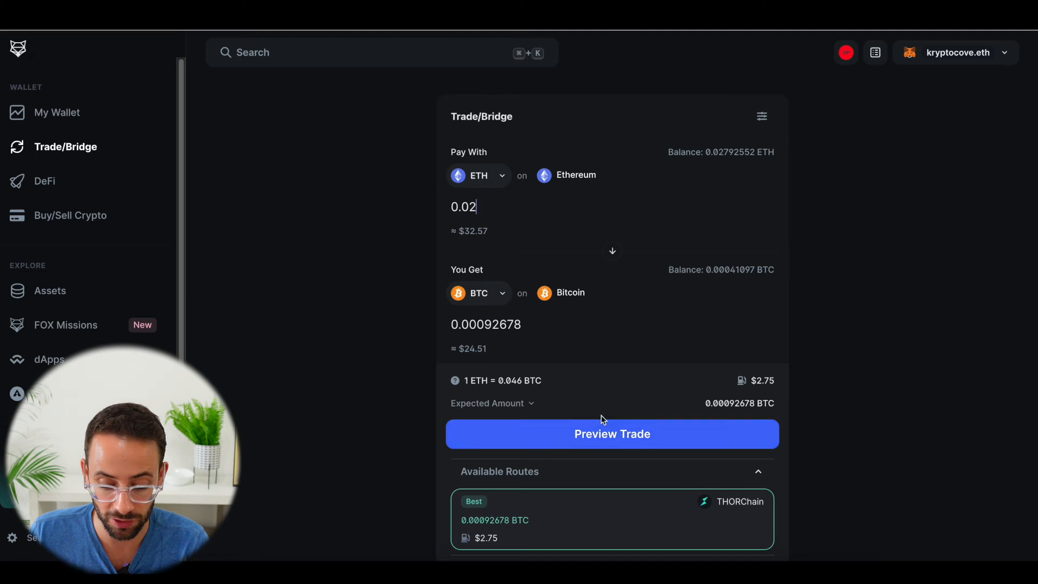
# - Preview the 0.02 ETH to 0.00092678 BTC trade and highlight its $2.75 miner fee
pyautogui.click(612, 435)
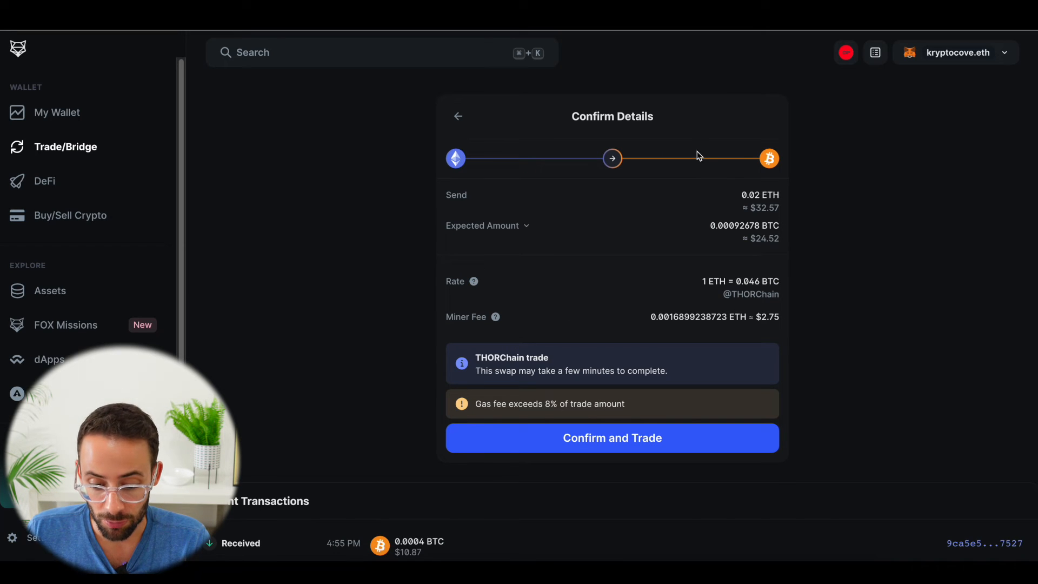
pyautogui.moveTo(782, 210)
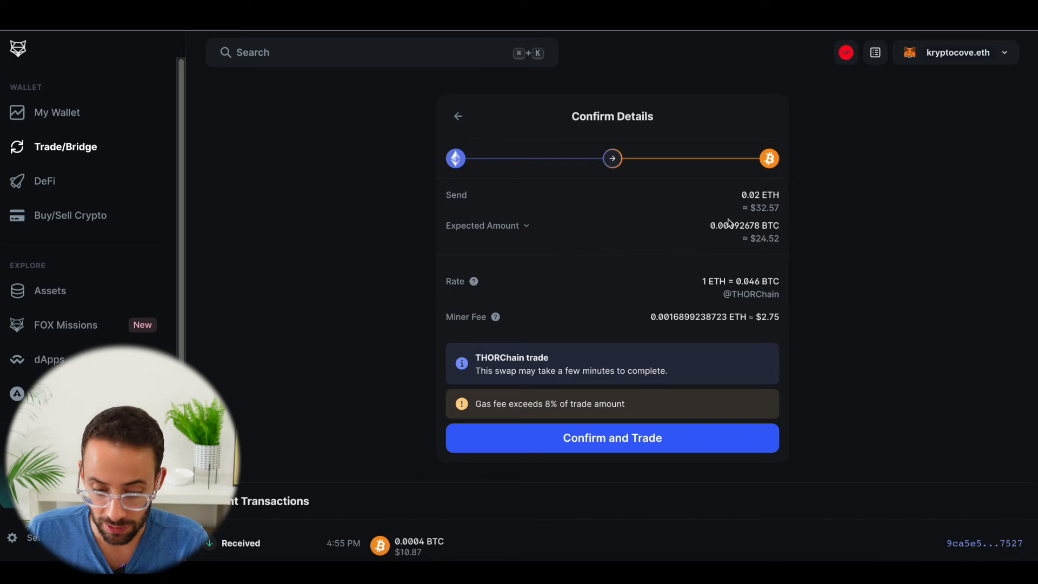
pyautogui.moveTo(731, 228)
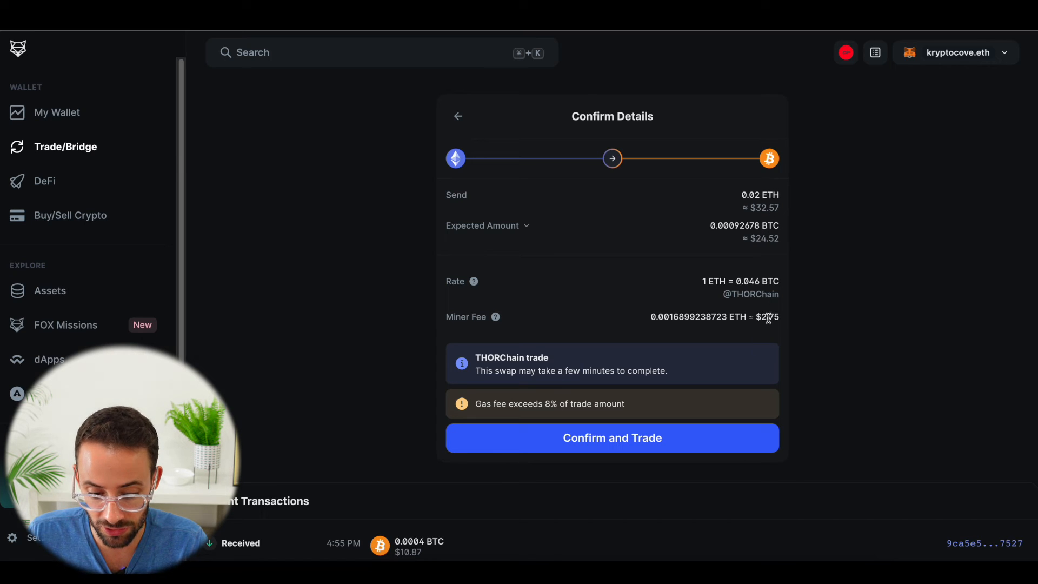
pyautogui.doubleClick(767, 317)
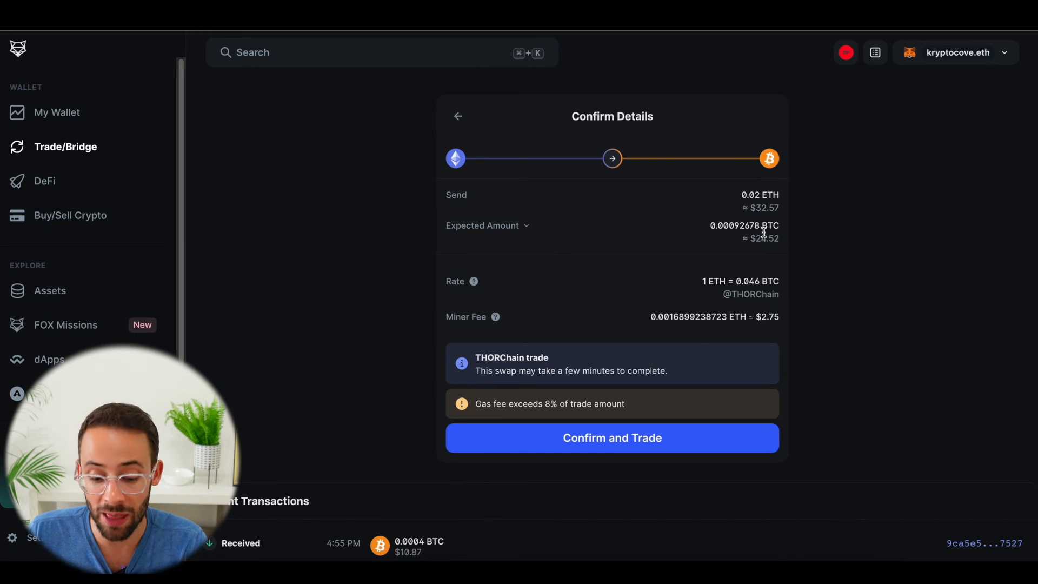
pyautogui.moveTo(566, 399)
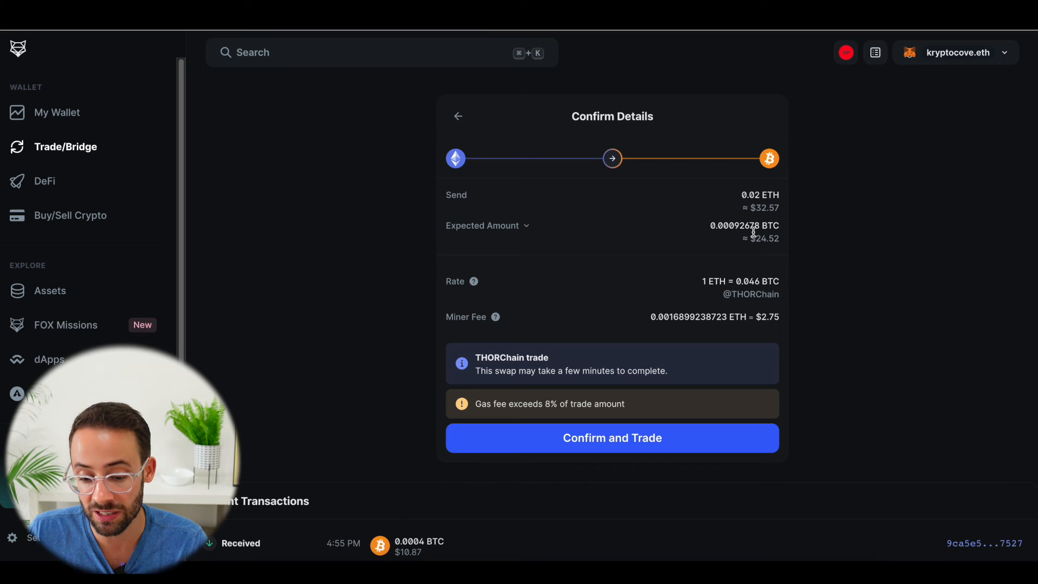
pyautogui.moveTo(749, 212)
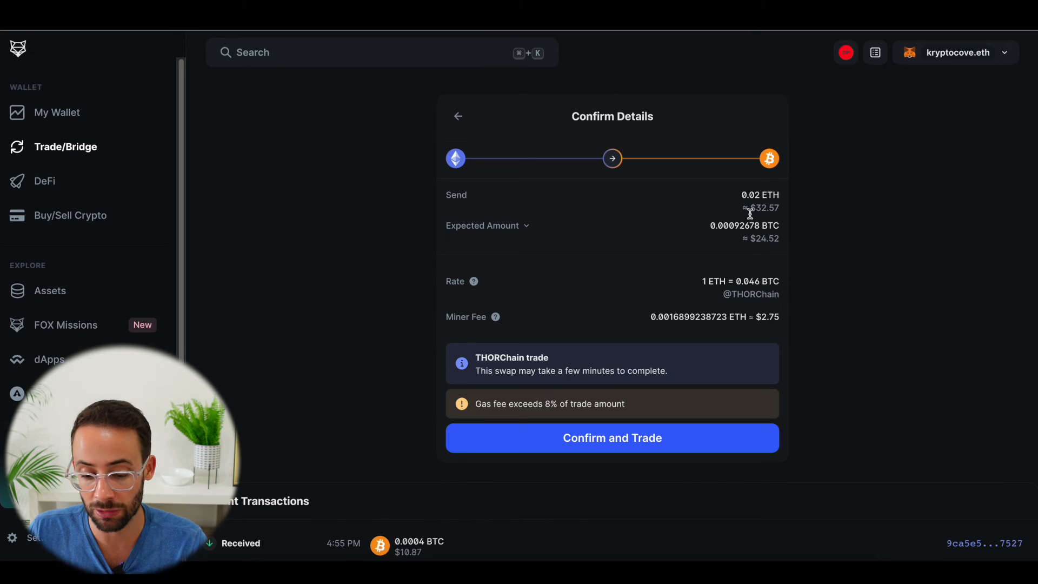
pyautogui.moveTo(832, 207)
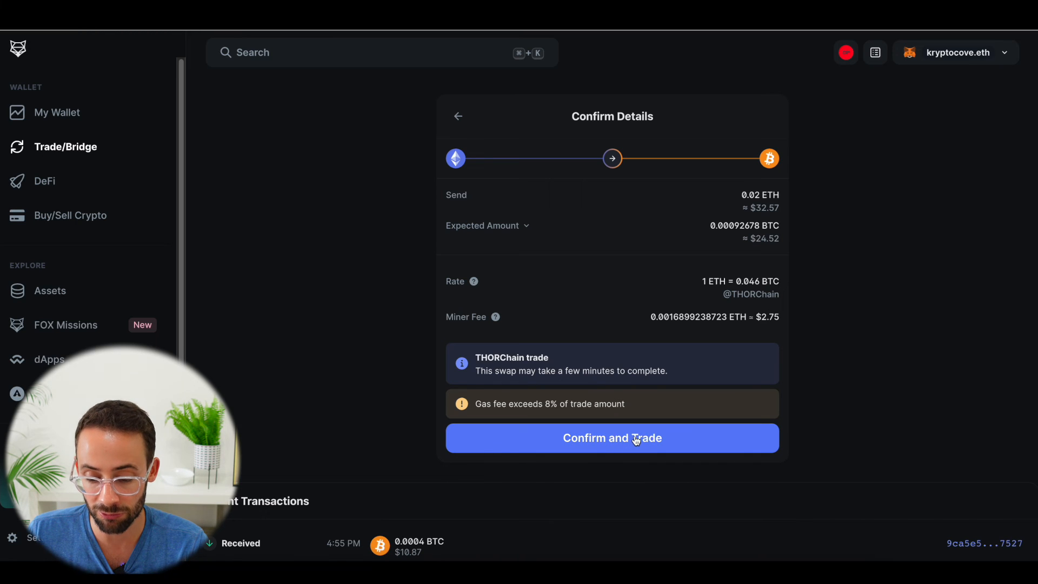
pyautogui.moveTo(638, 106)
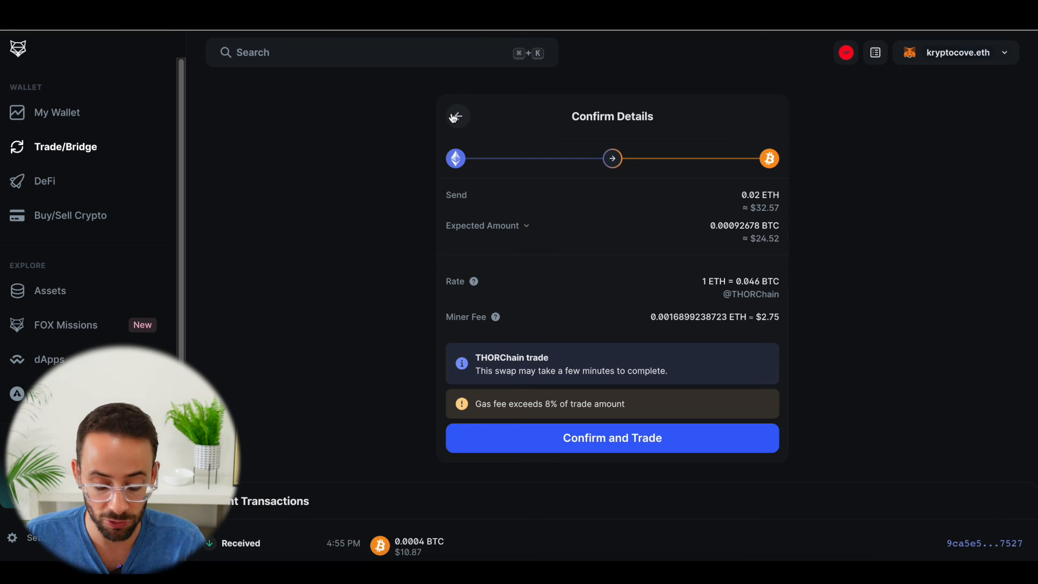
# - Confirm the trade, then cancel MetaMask's network switch, leaving an empty swap form
pyautogui.click(611, 438)
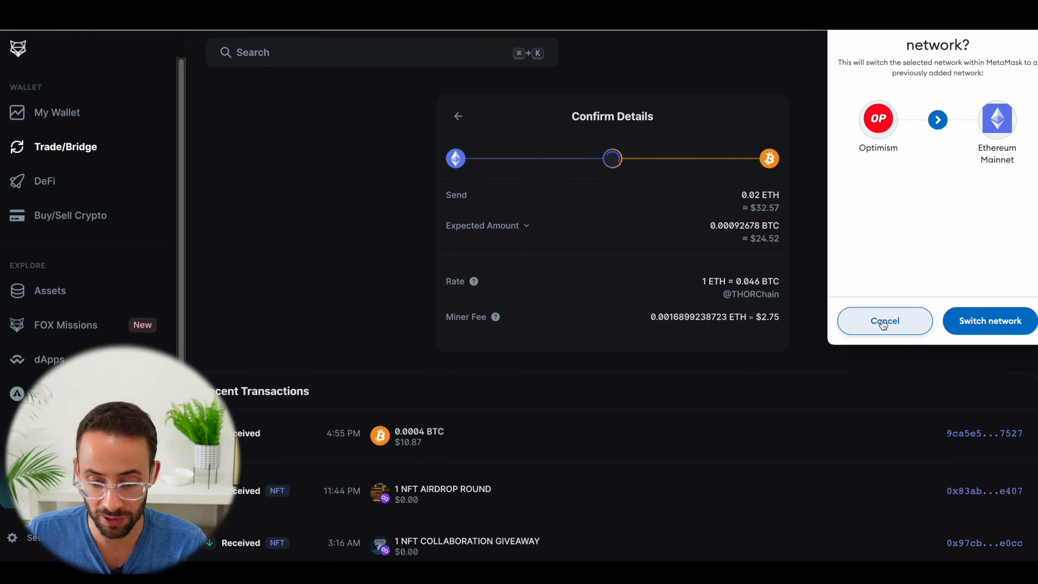
pyautogui.click(884, 320)
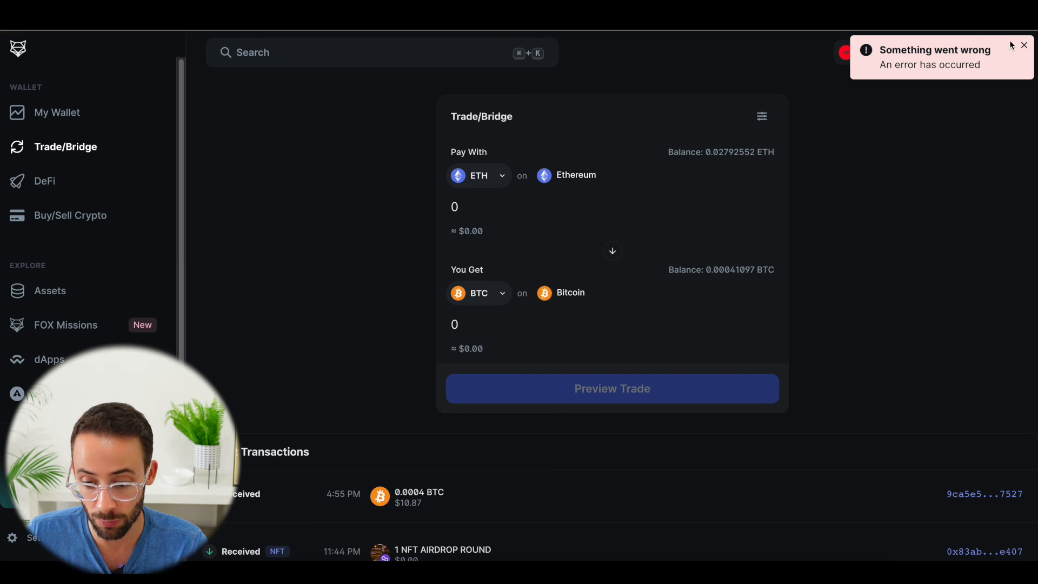